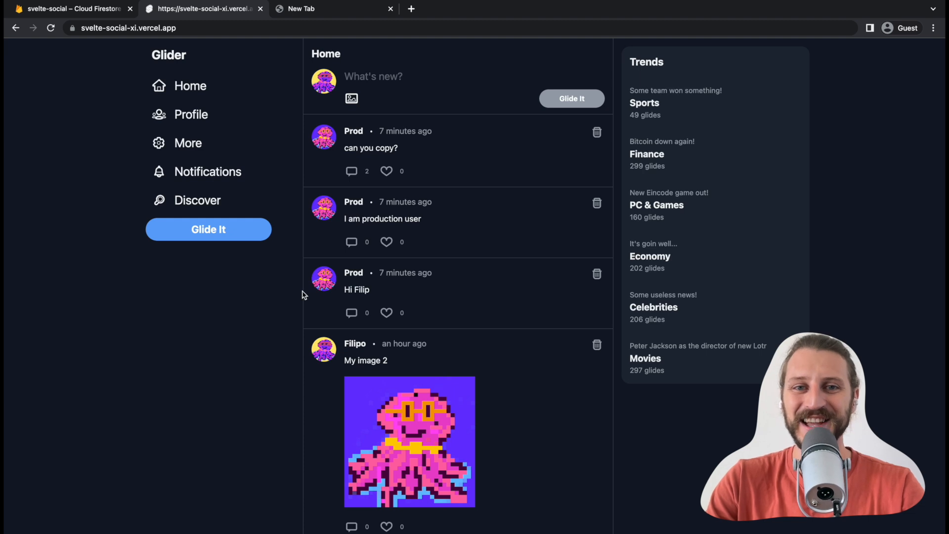
mouse_move(350, 297)
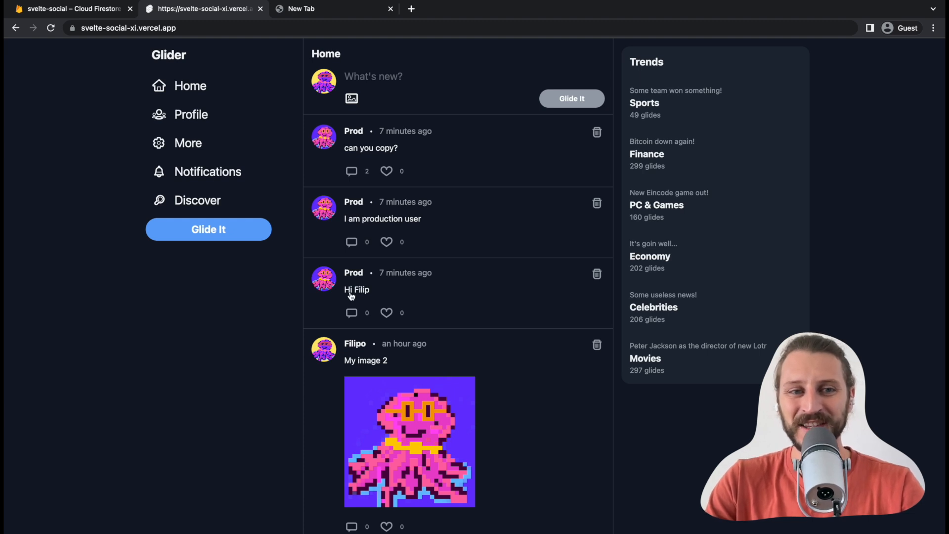
mouse_move(293, 240)
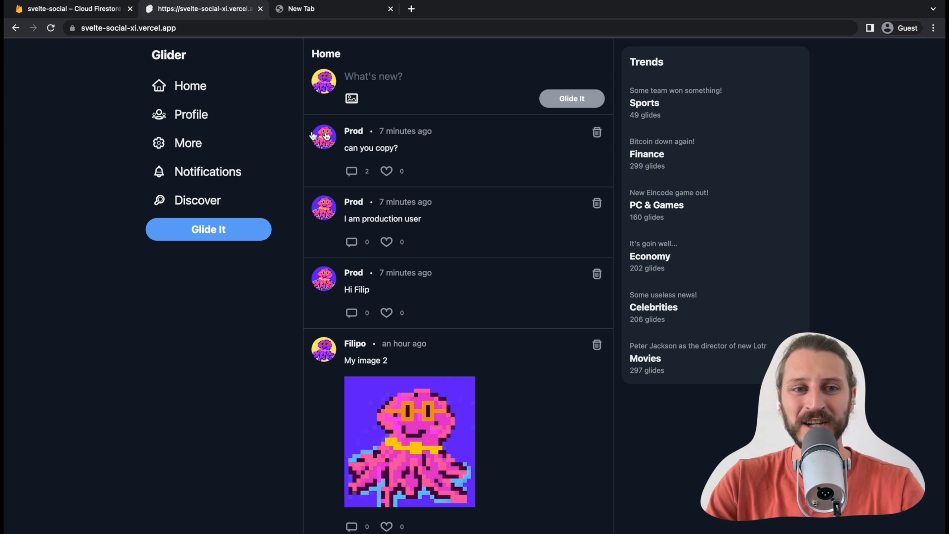
mouse_move(216, 27)
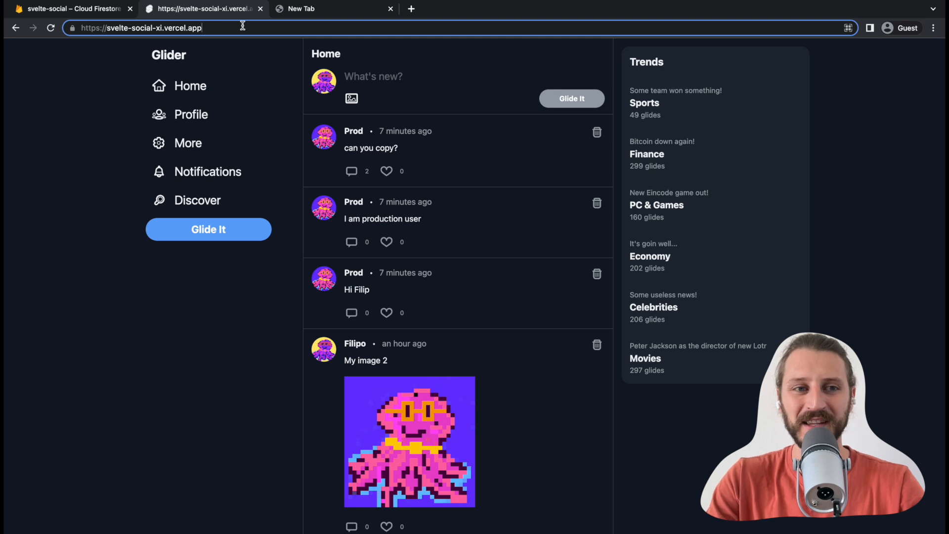
Load the Task Manager board by appending /task-manager to the app URL
text(/task-ma)
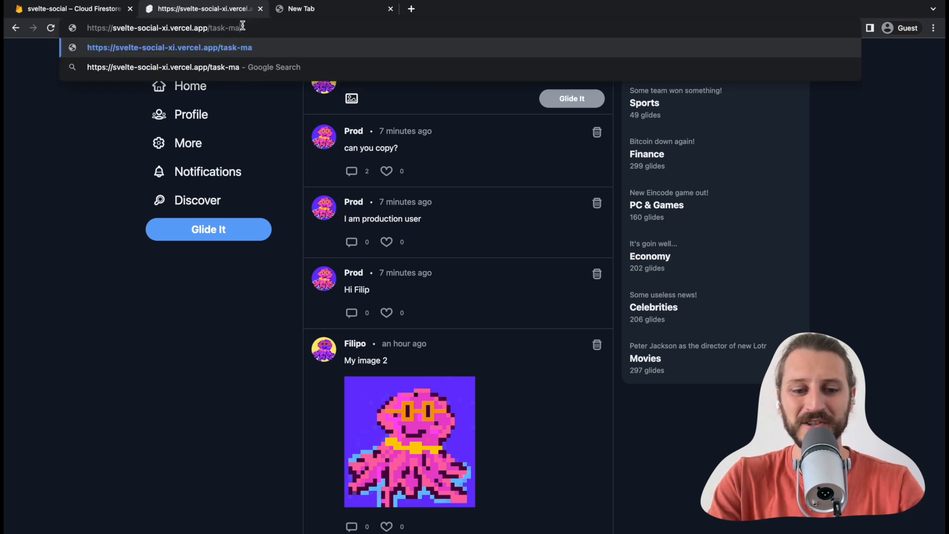
text(nager)
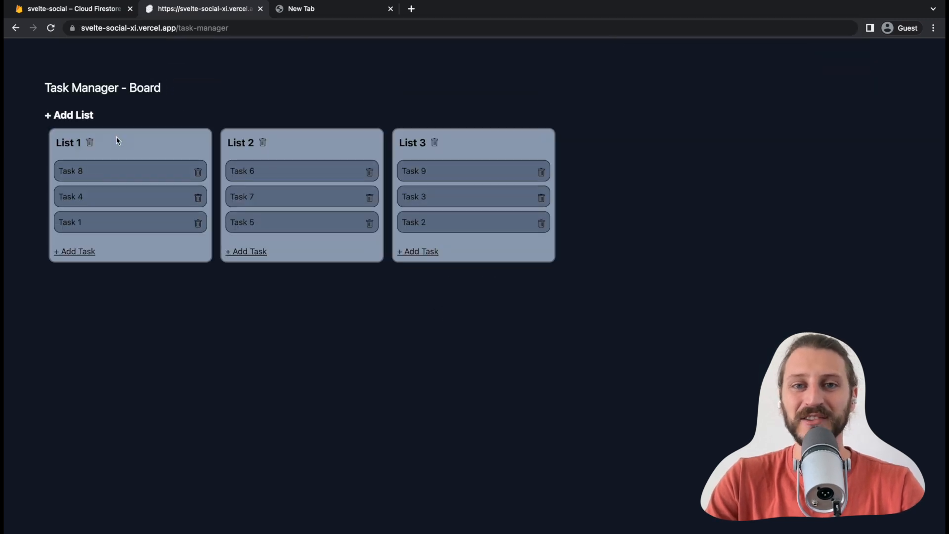
mouse_move(187, 182)
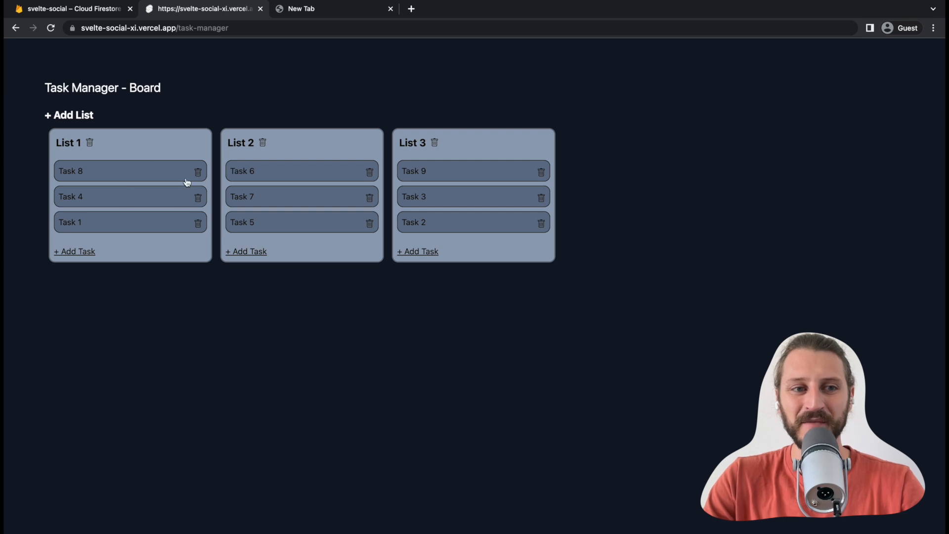
mouse_move(494, 137)
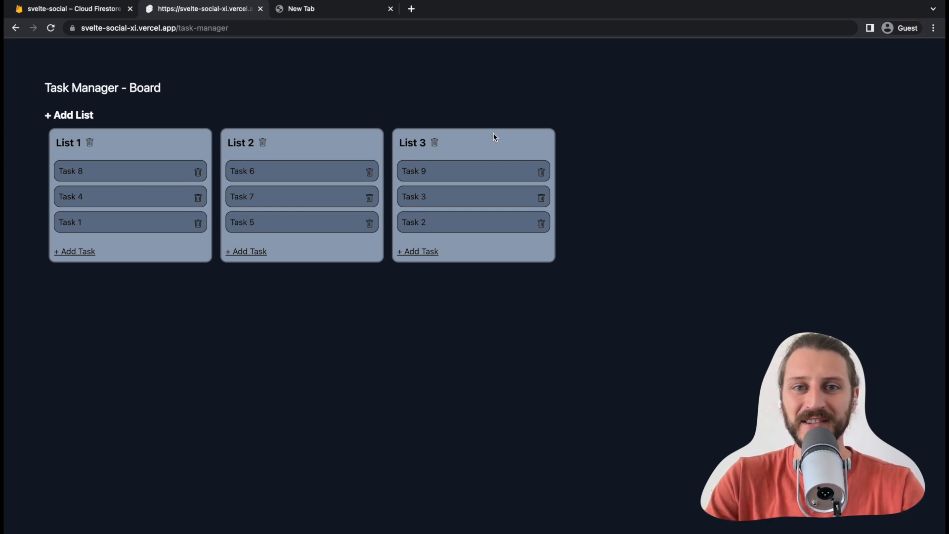
mouse_move(438, 116)
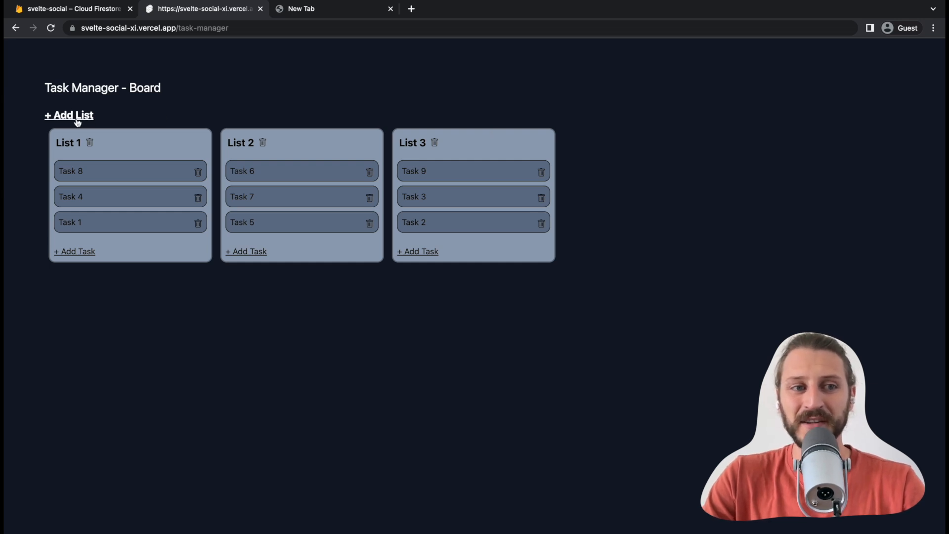
Add two new lists, delete List 2, edit a task to 'Learn S…', and add a TODO task
click(68, 115)
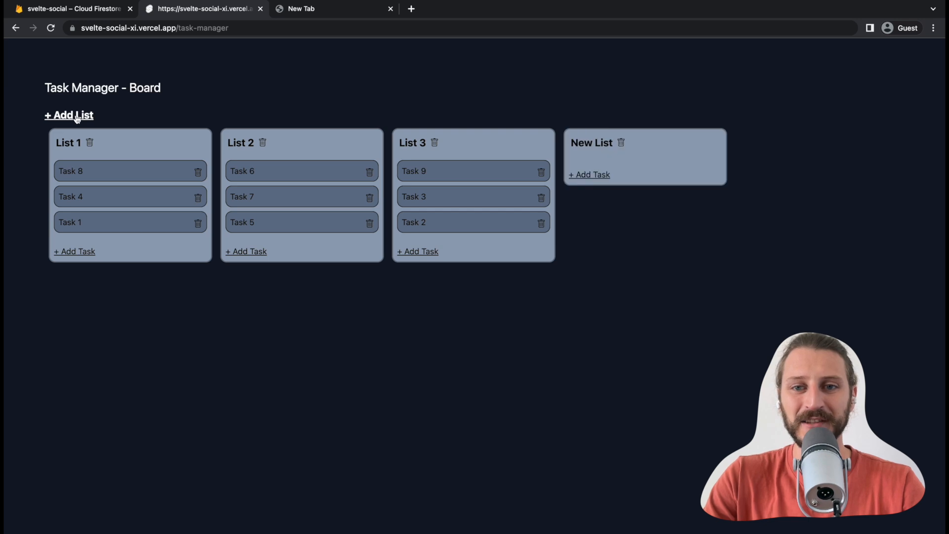
click(68, 115)
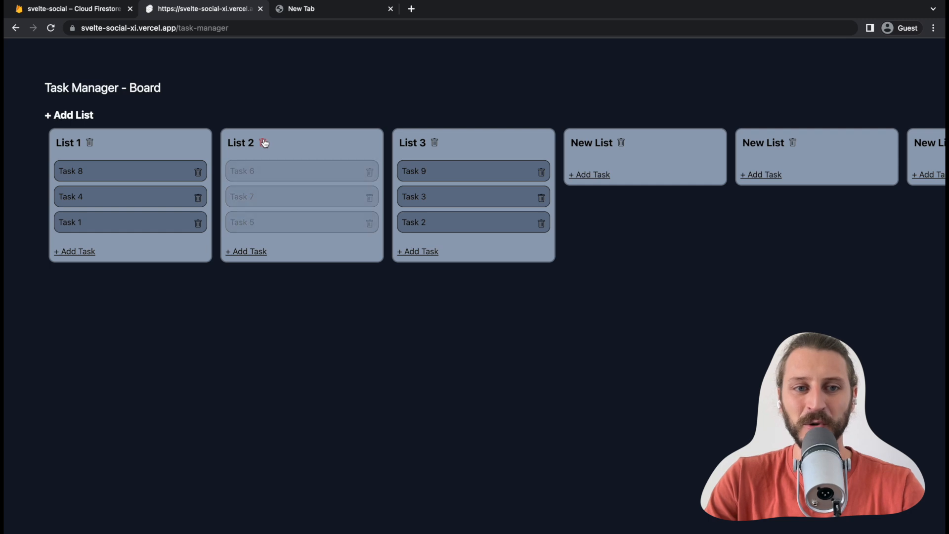
click(240, 143)
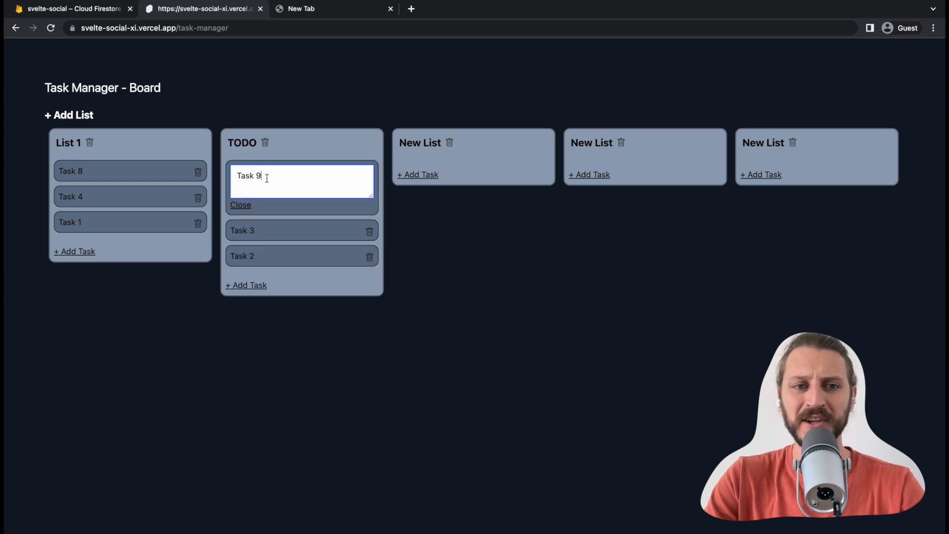
text(Learn Svelte)
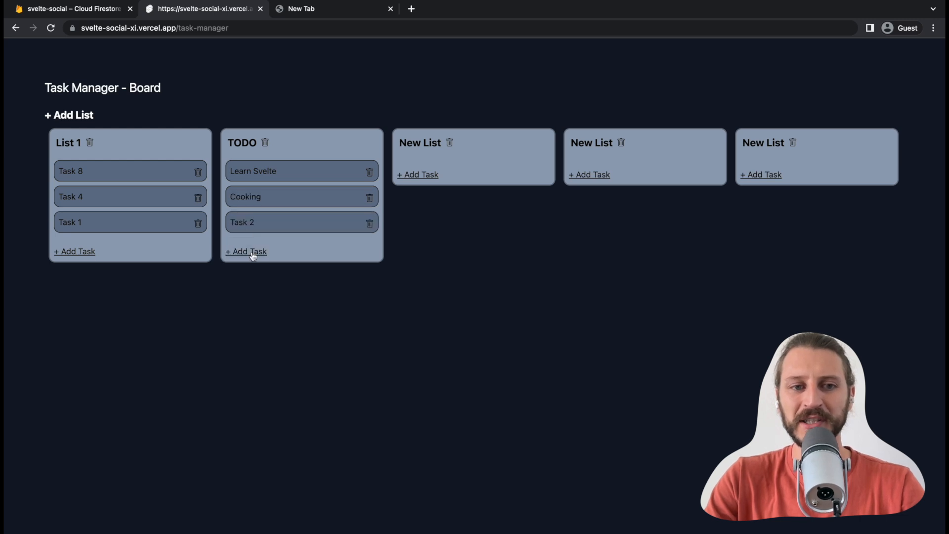
click(246, 251)
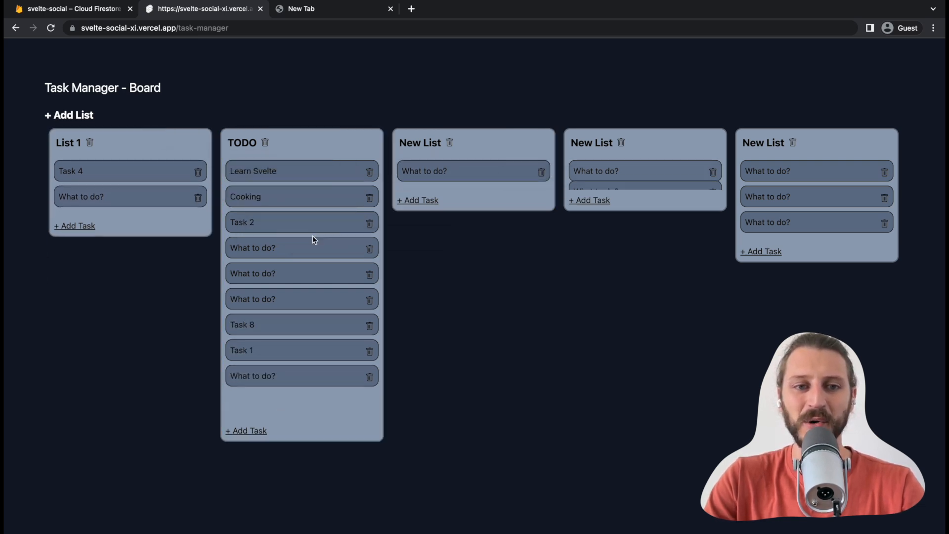
Move Task 2 into a new list, then delete two of the extra New List columns
click(246, 431)
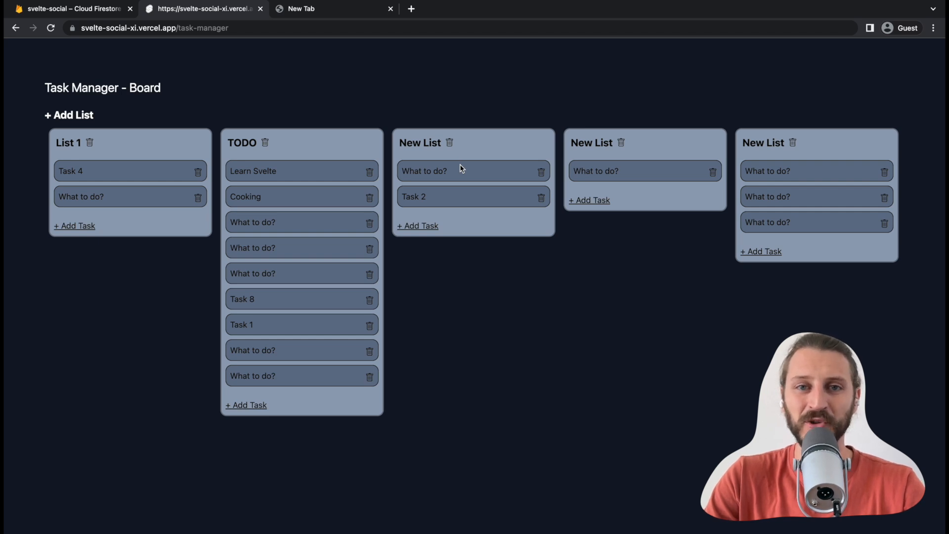
mouse_move(372, 188)
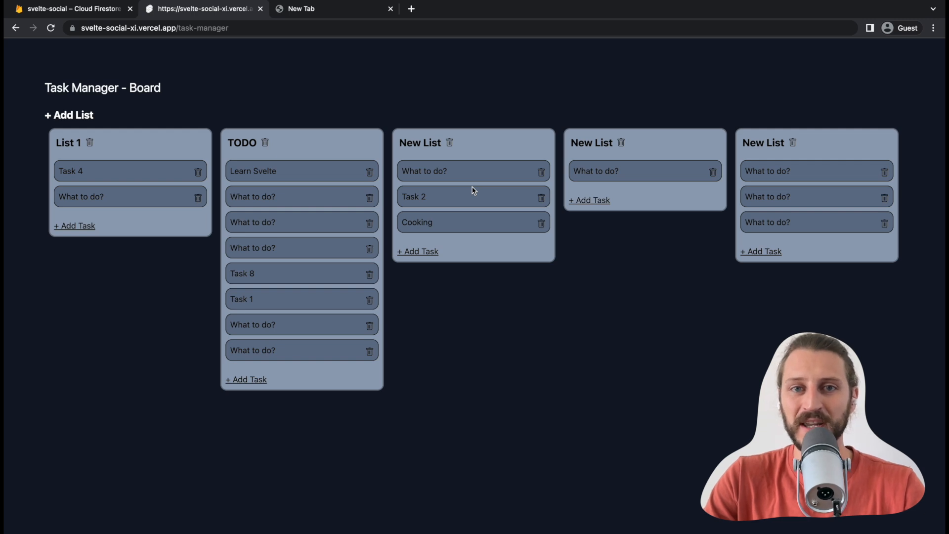
mouse_move(462, 192)
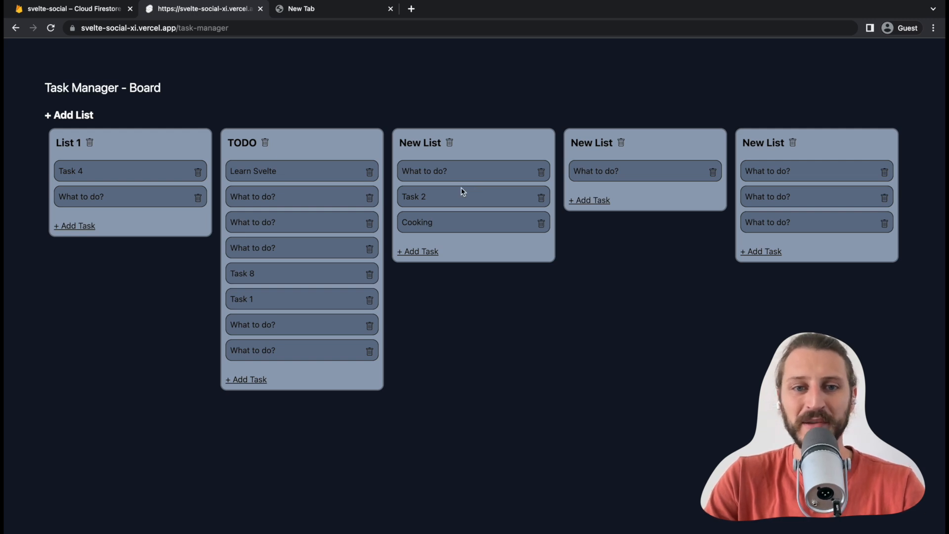
mouse_move(261, 350)
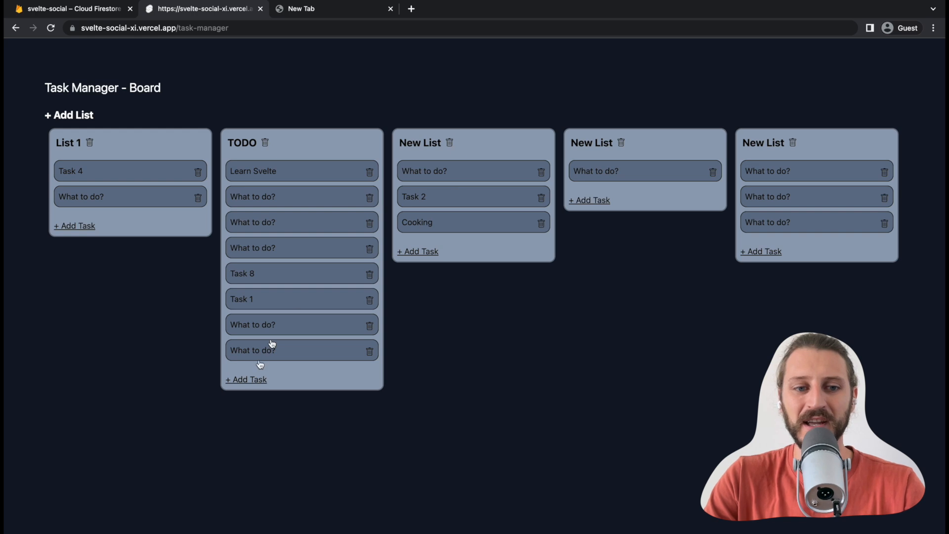
click(792, 142)
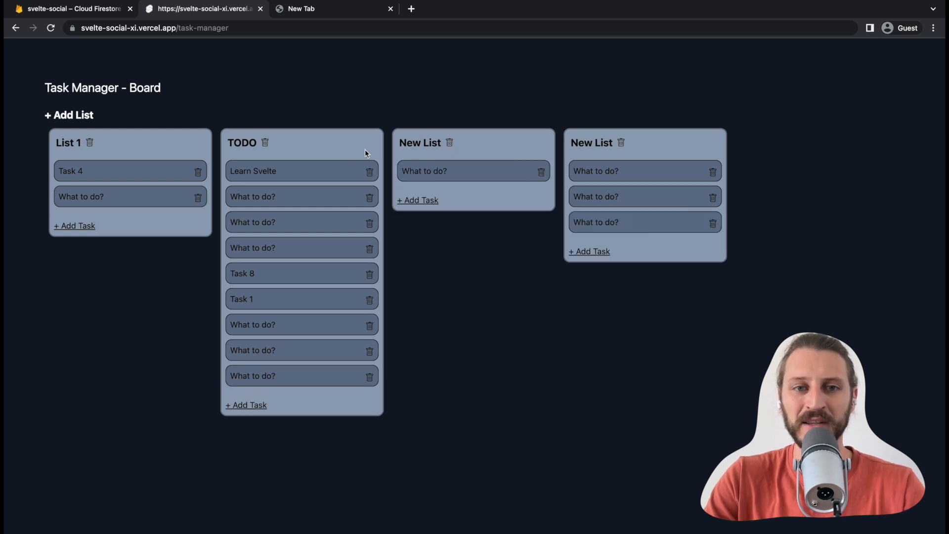
click(620, 143)
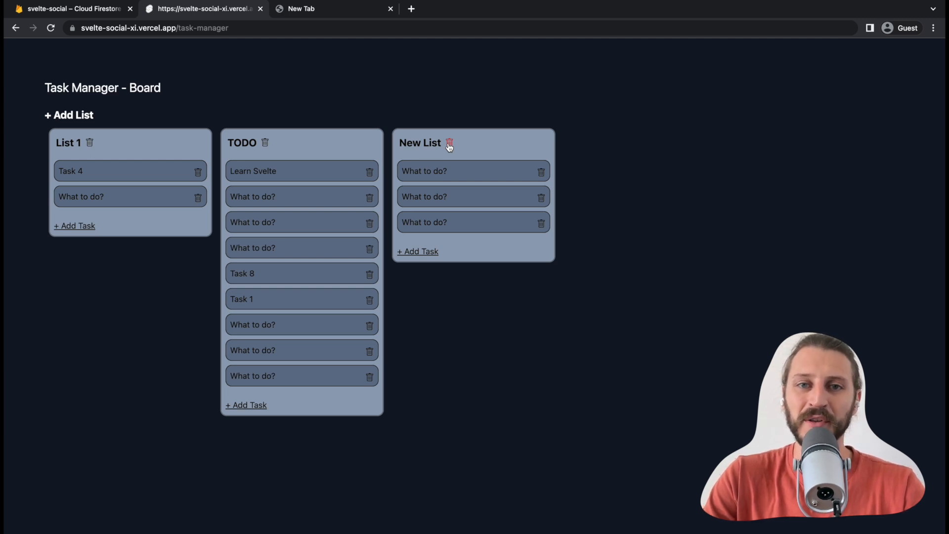
mouse_move(313, 75)
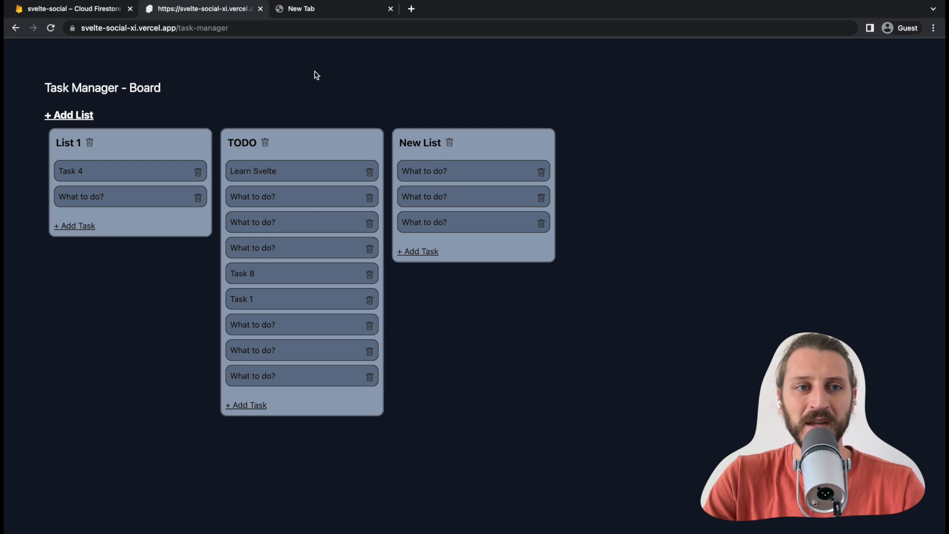
Leave the Task Manager board through the address bar and return to the Glider app
click(164, 28)
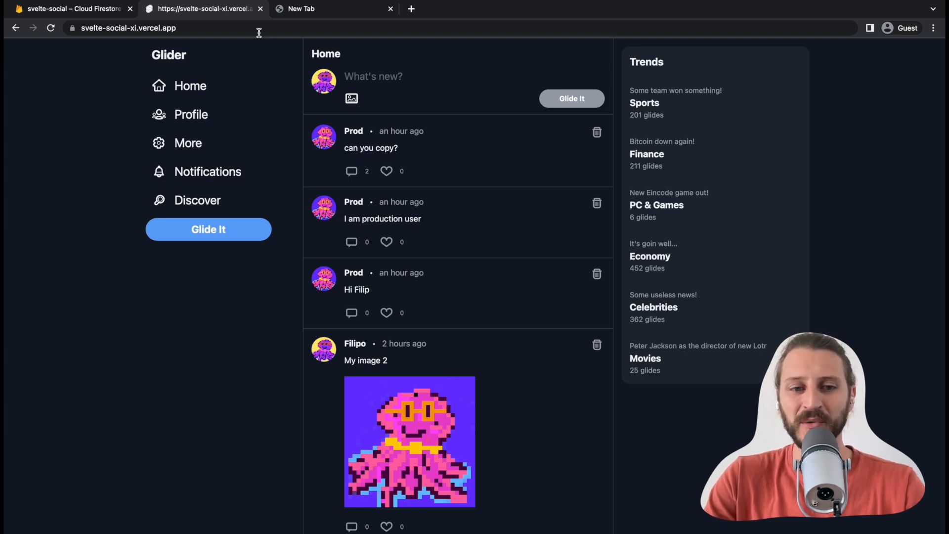
mouse_move(294, 487)
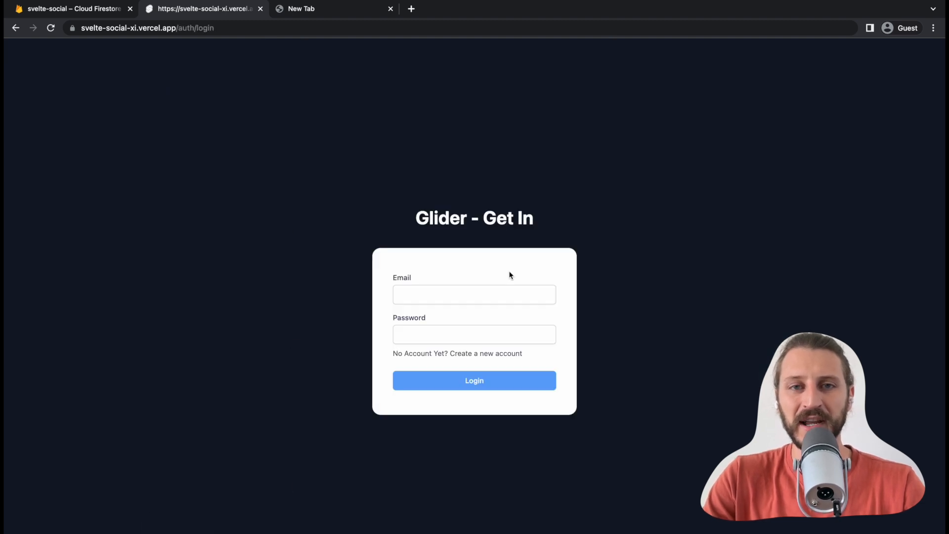
mouse_move(535, 242)
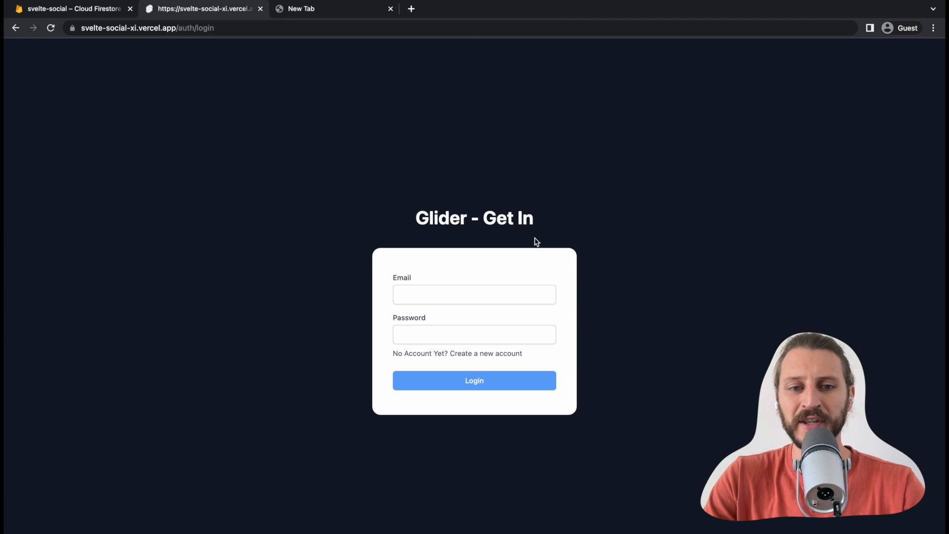
Trigger the required-field errors on the empty login form, then enter the test@… email
click(474, 295)
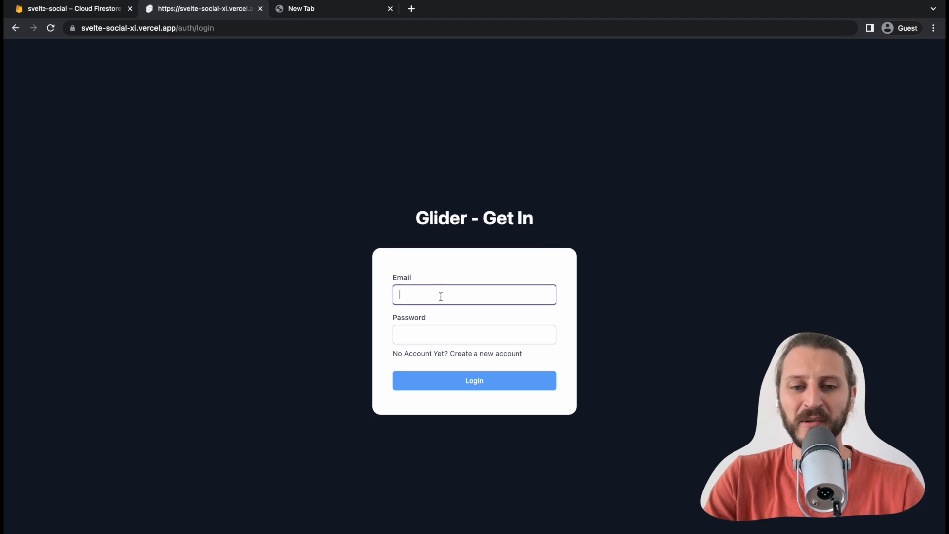
click(473, 380)
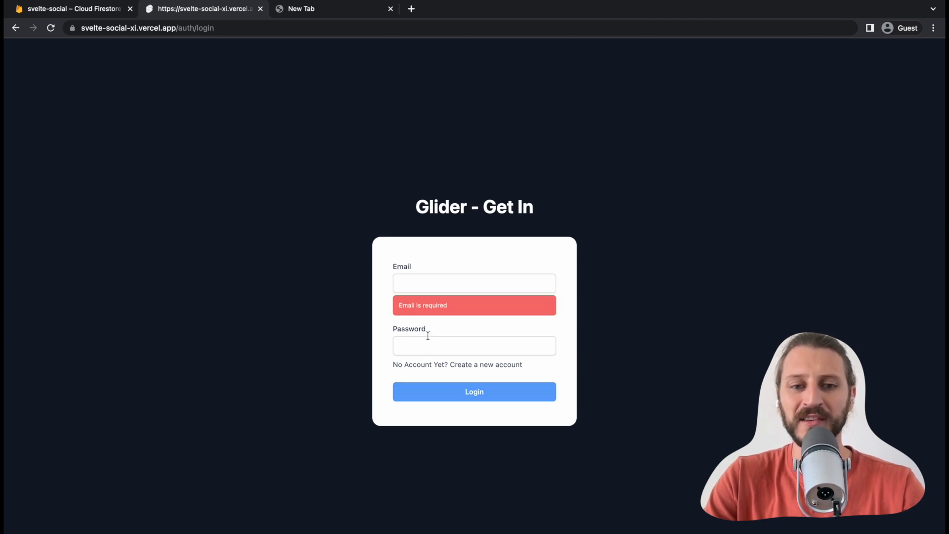
click(474, 345)
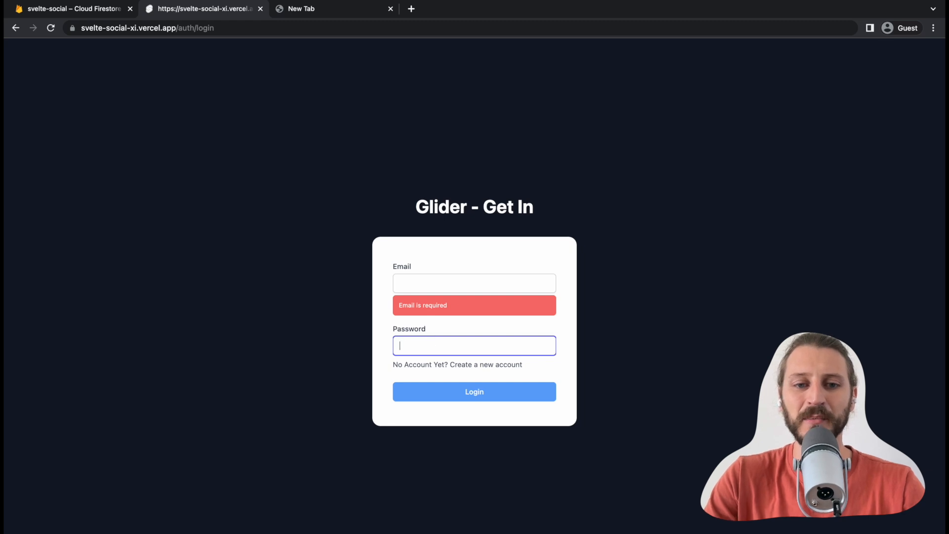
text(•)
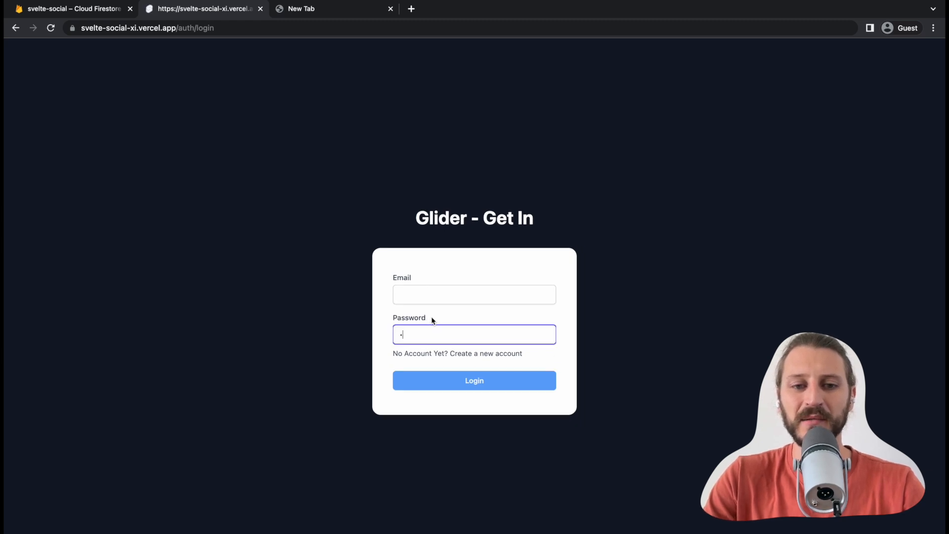
click(474, 380)
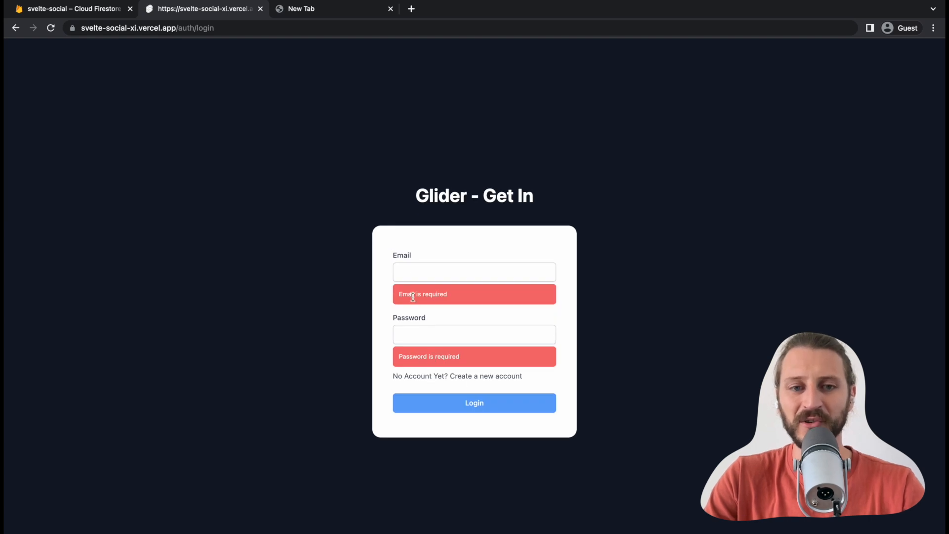
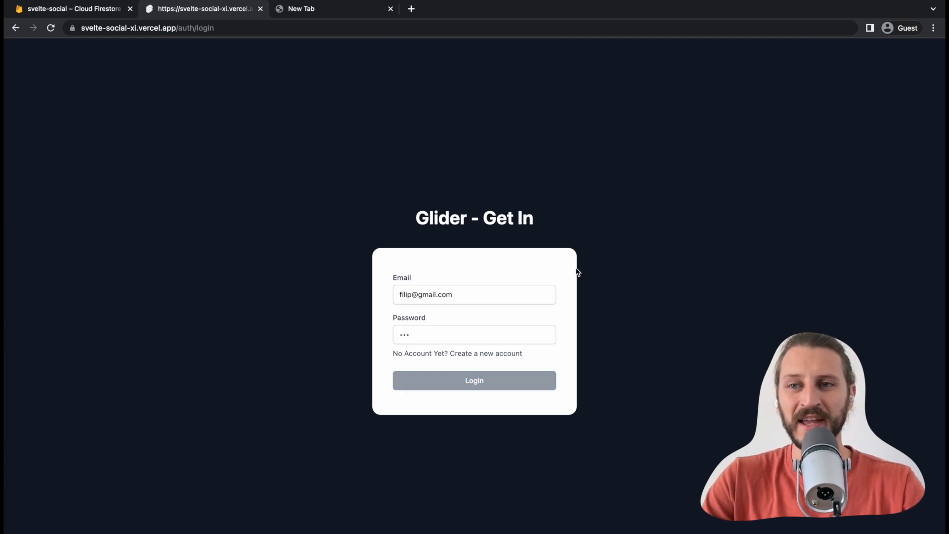
Dismiss the Firebase wrong-password toast, retype the password and log in again
click(474, 380)
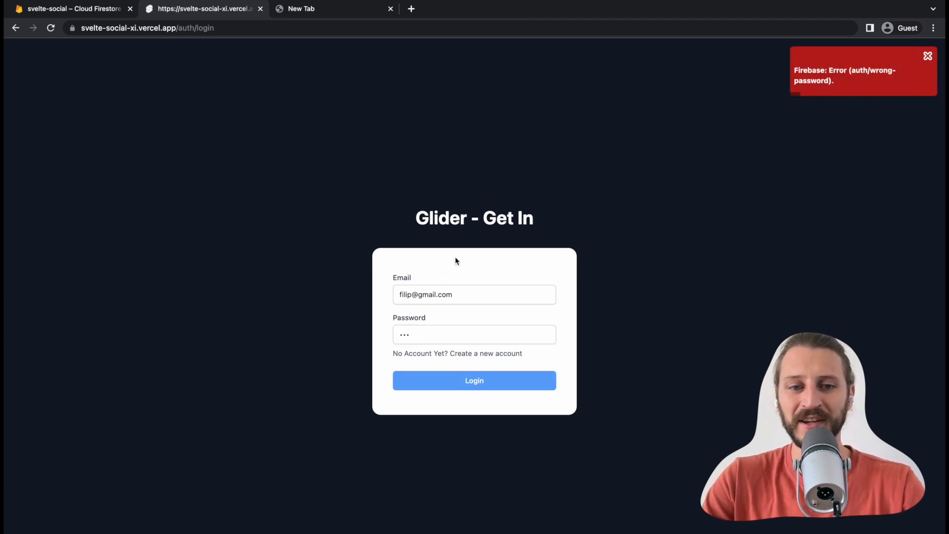
click(927, 55)
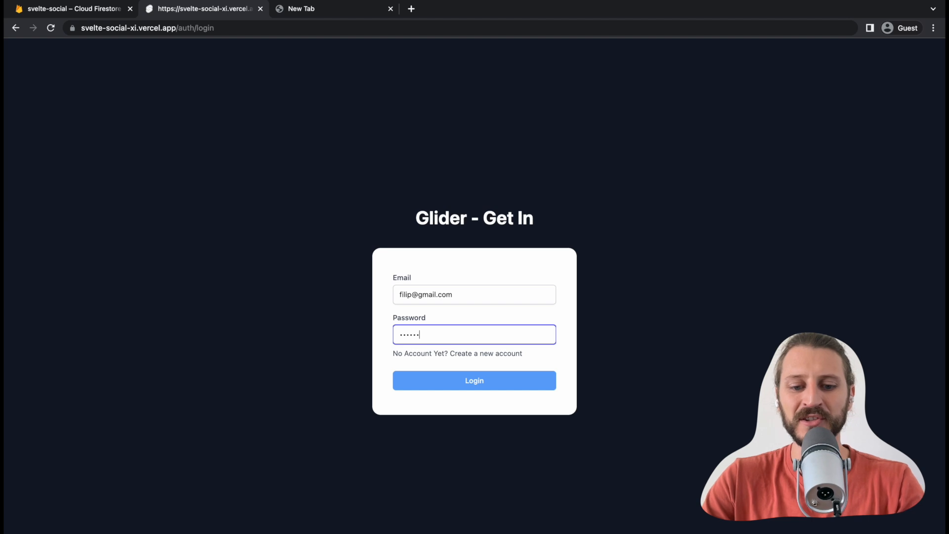
text(•)
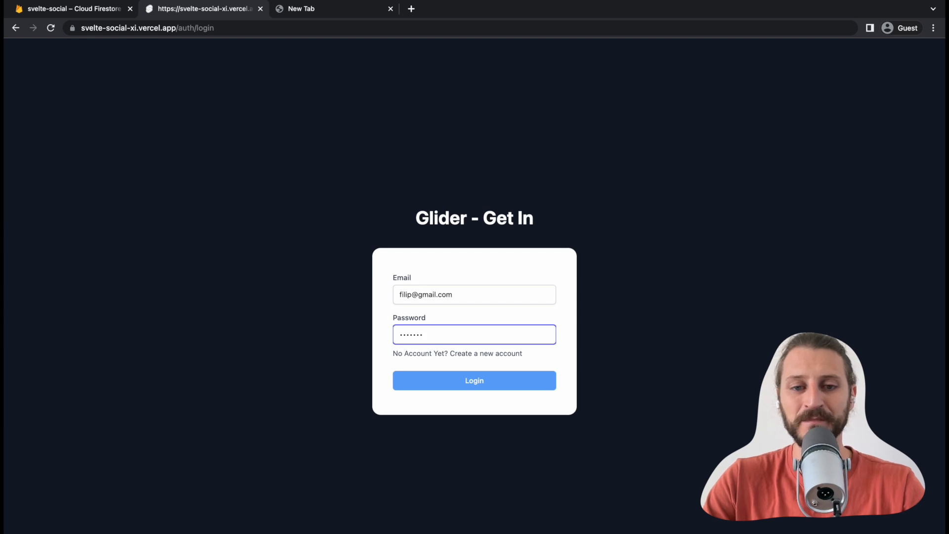
click(474, 380)
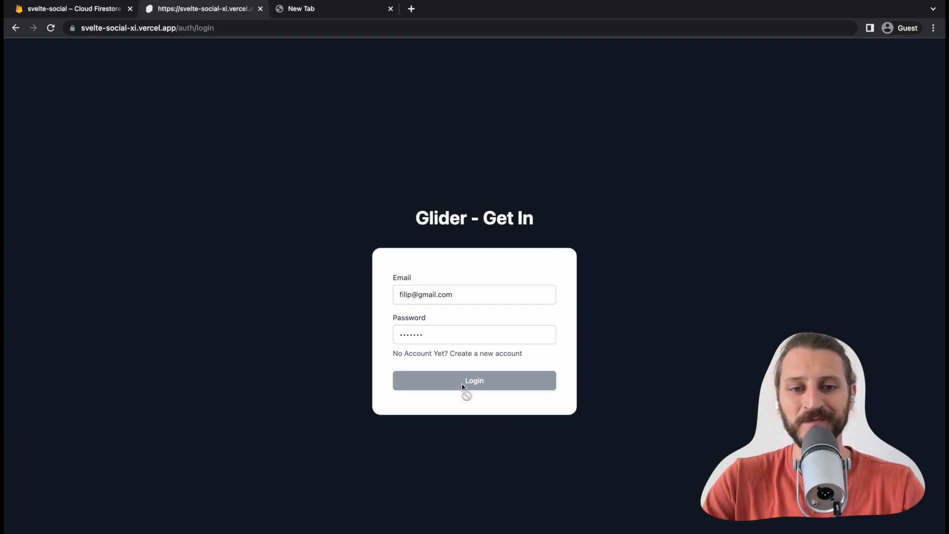
click(474, 380)
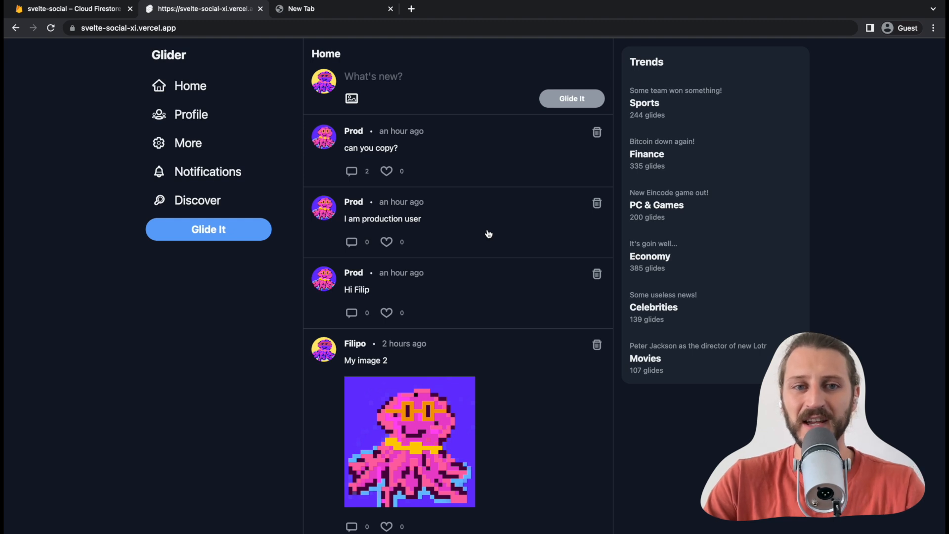
Post 'Hello World', then post 'What a nice view!' with a photo and open it
text(Hello World)
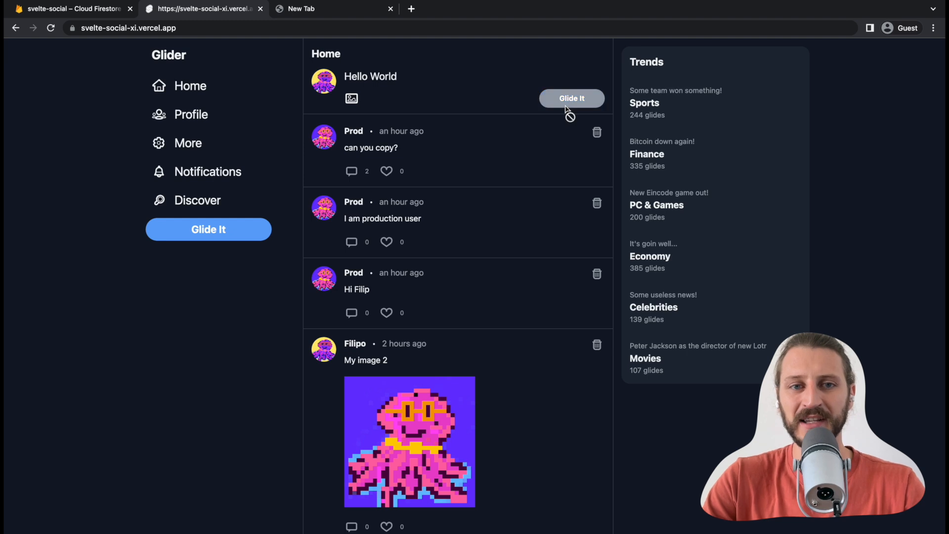
click(570, 98)
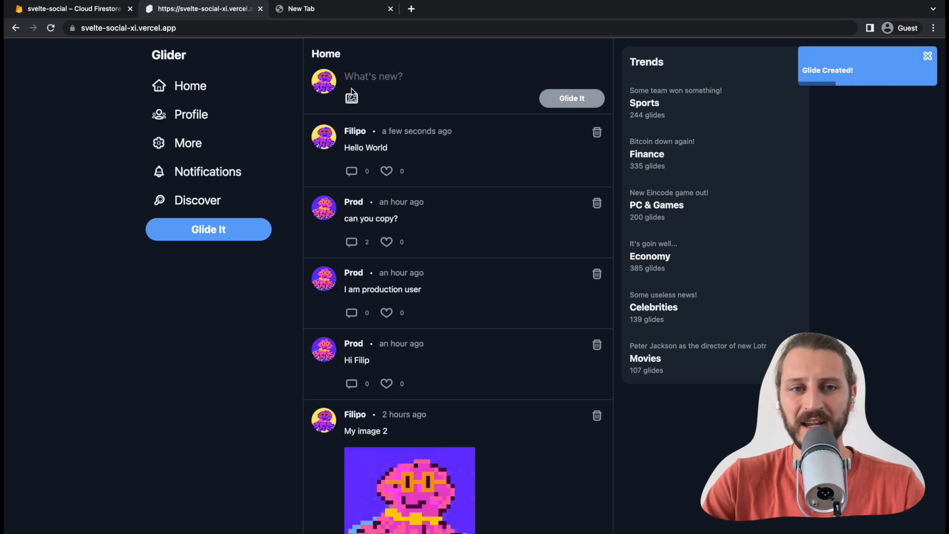
click(351, 96)
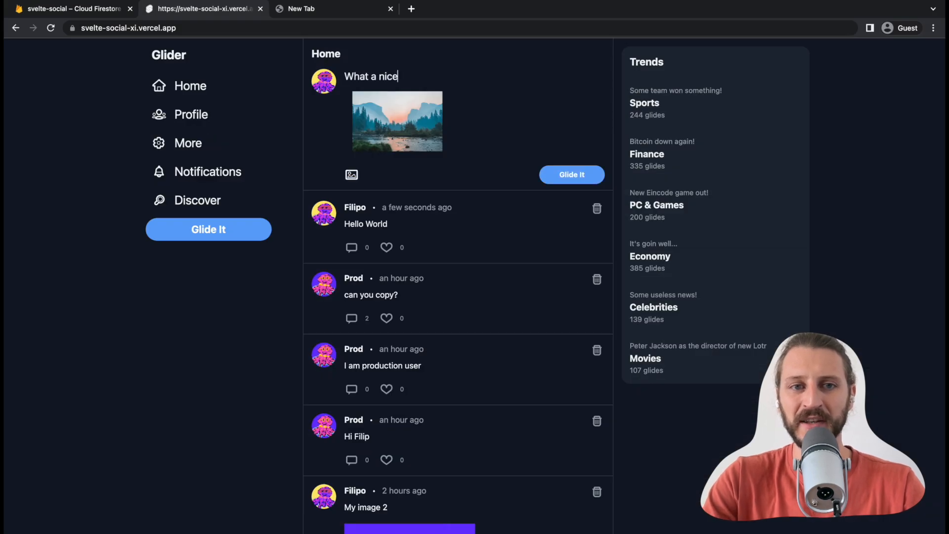
text(view!)
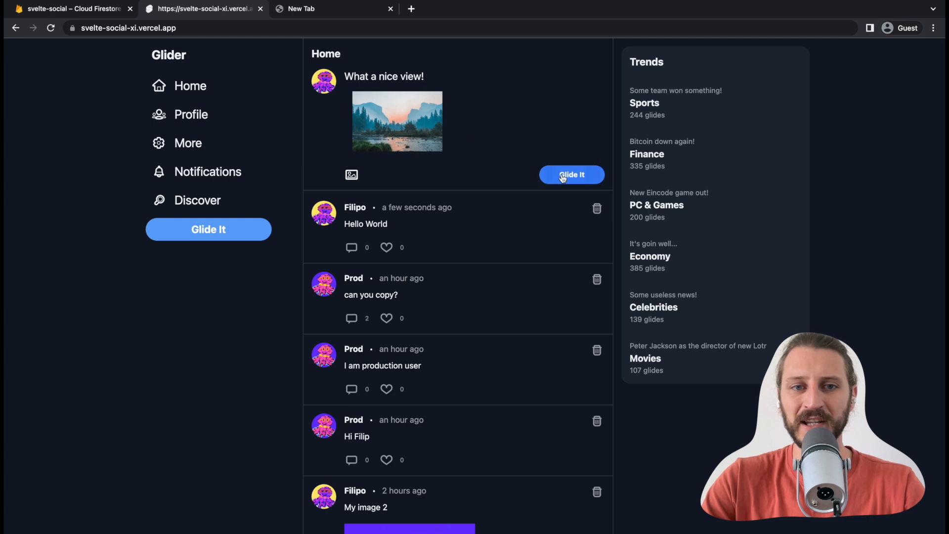
click(570, 175)
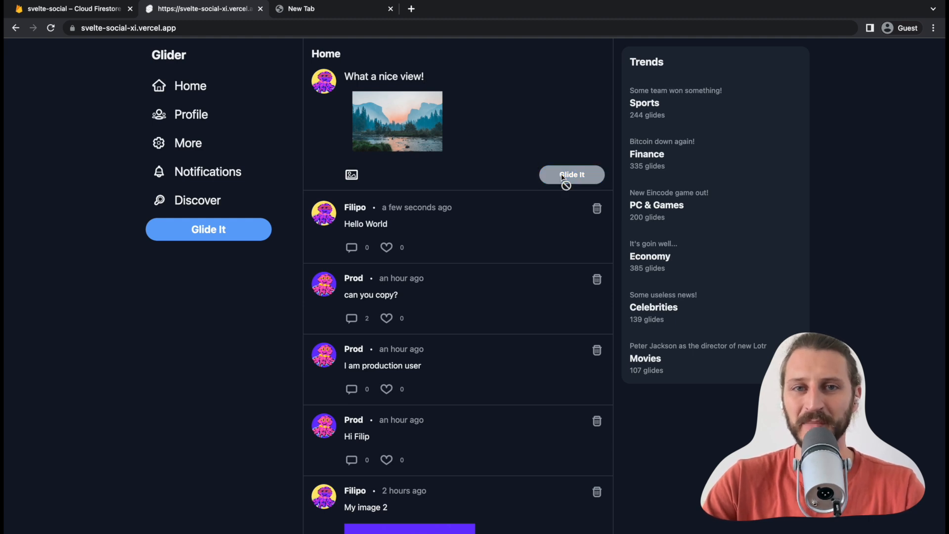
click(570, 175)
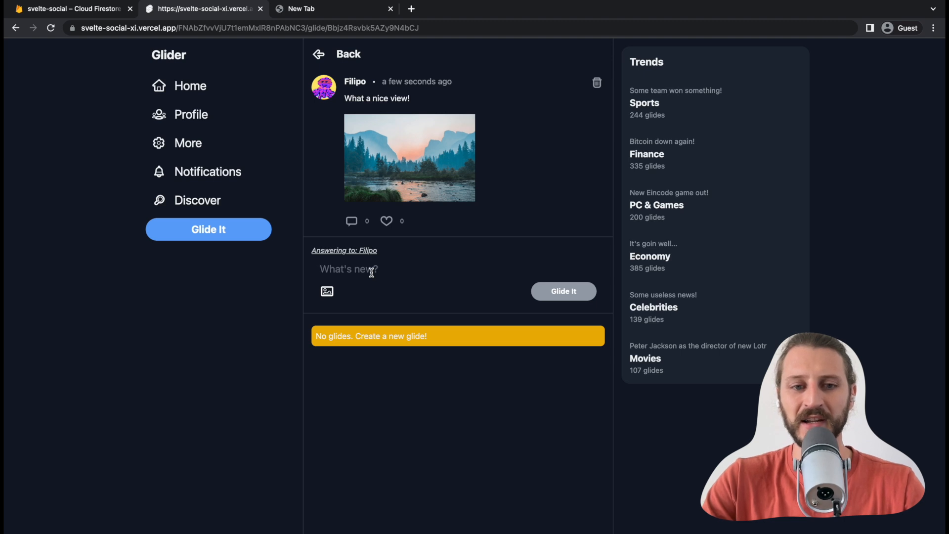
Reply 'Very nice image!' to the photo glide
text(Very)
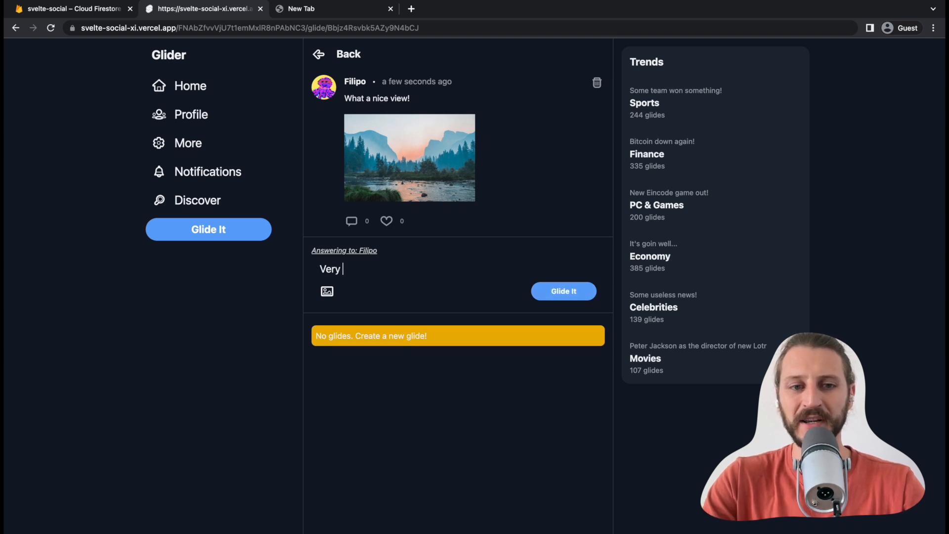
text(nice image!)
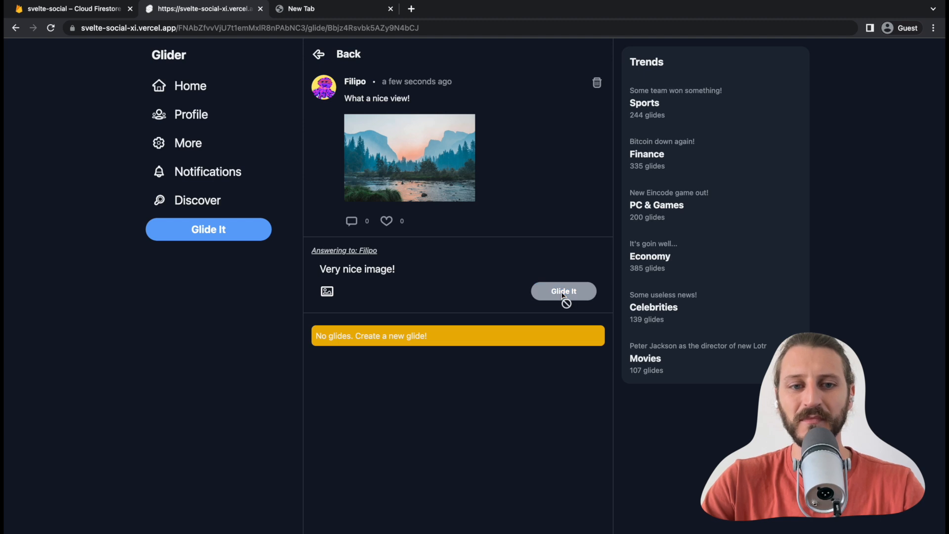
click(562, 291)
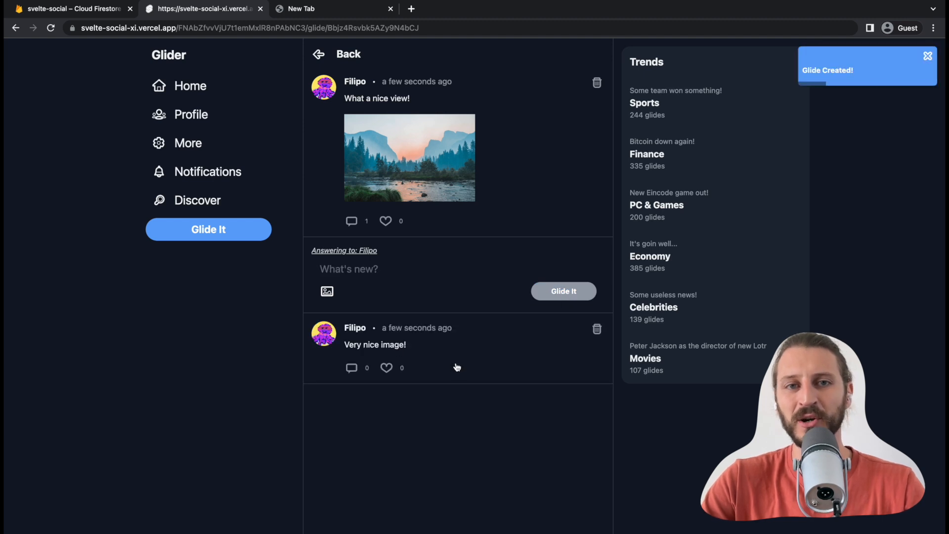
Reply 'Hi there' to the 'Very nice image!' reply, then return to the home feed
click(375, 345)
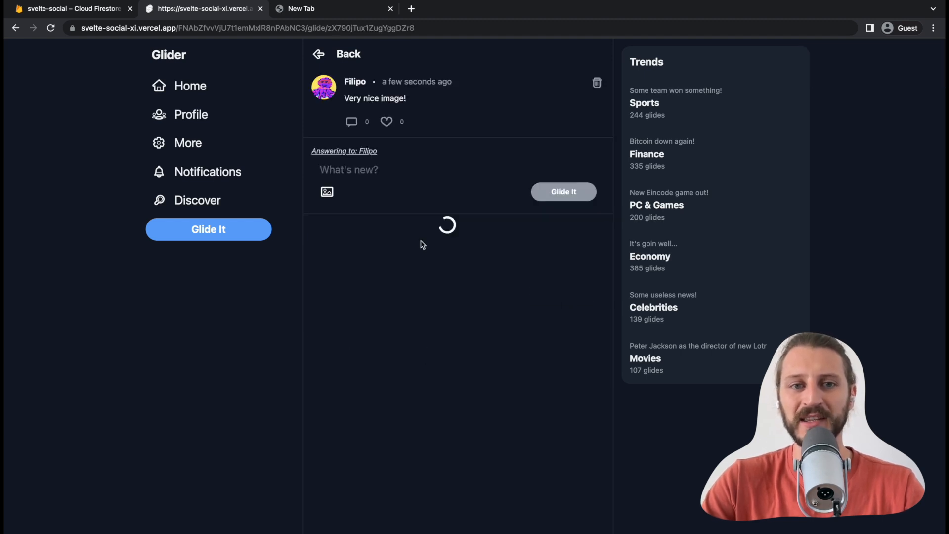
text(Hi ther)
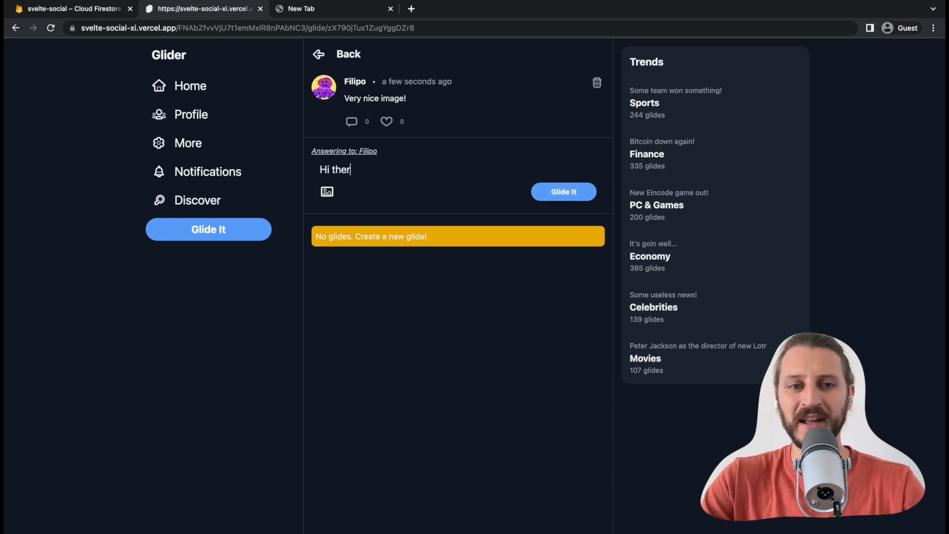
text(e)
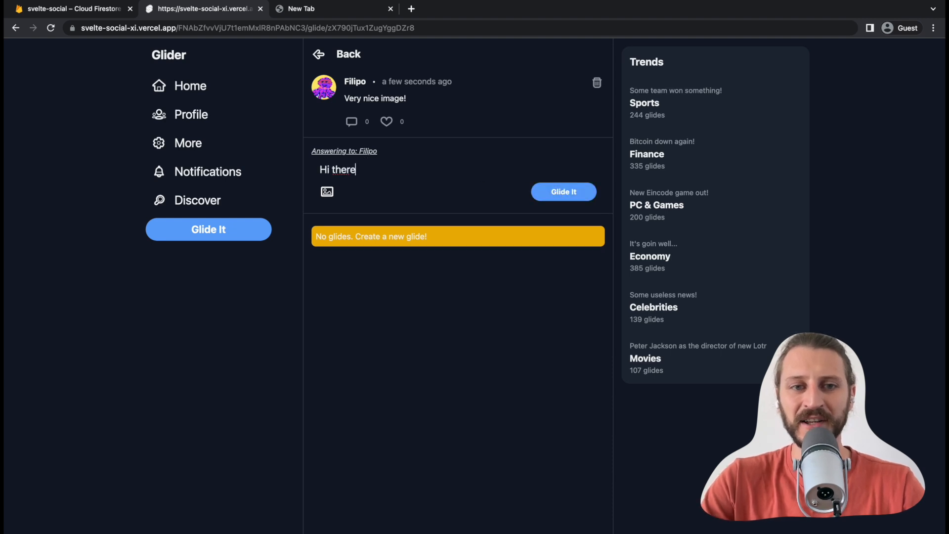
click(563, 191)
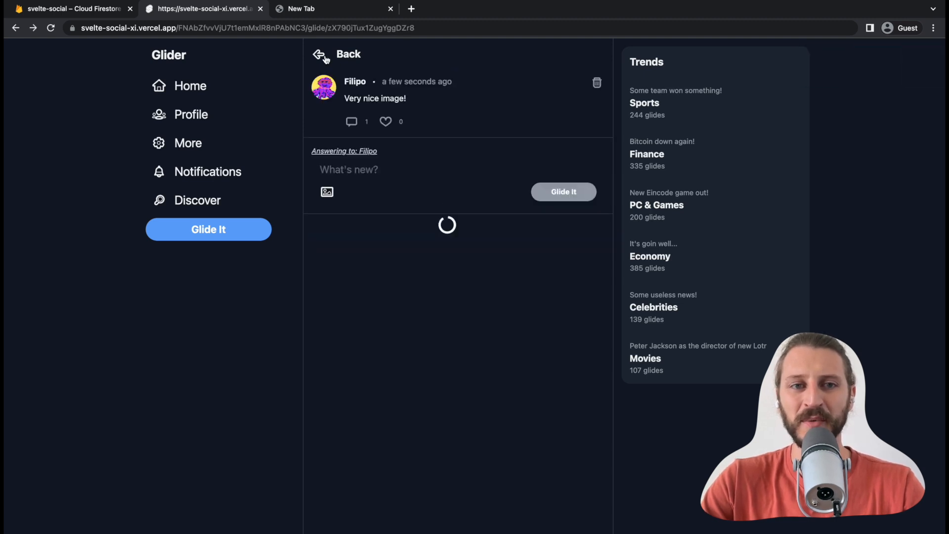
click(319, 55)
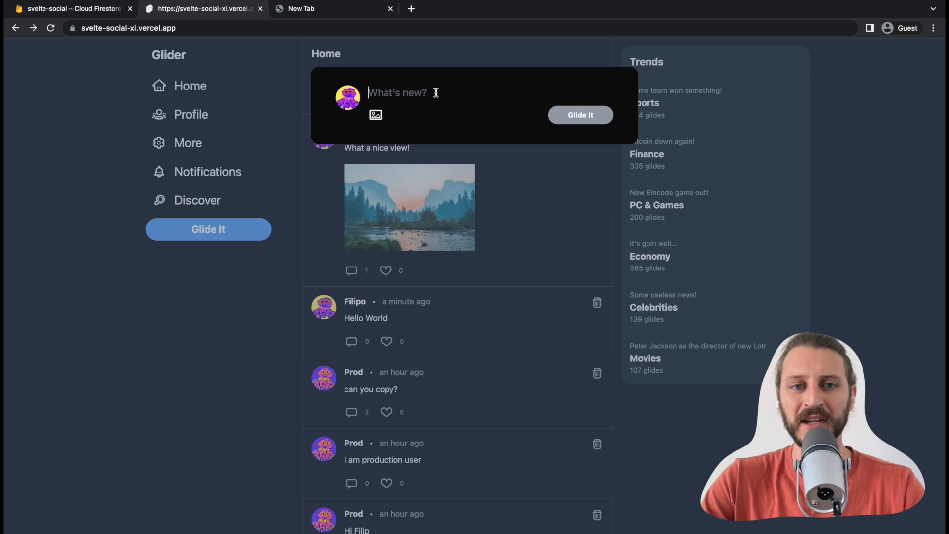
Post a 'My modal message' glide from the pop-up composer, then open your profile
text(M)
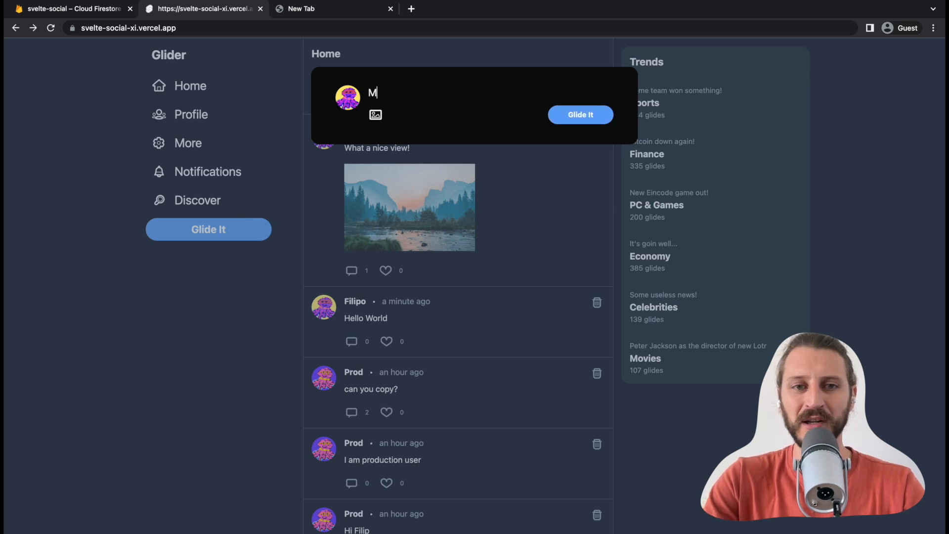
text(y modal message)
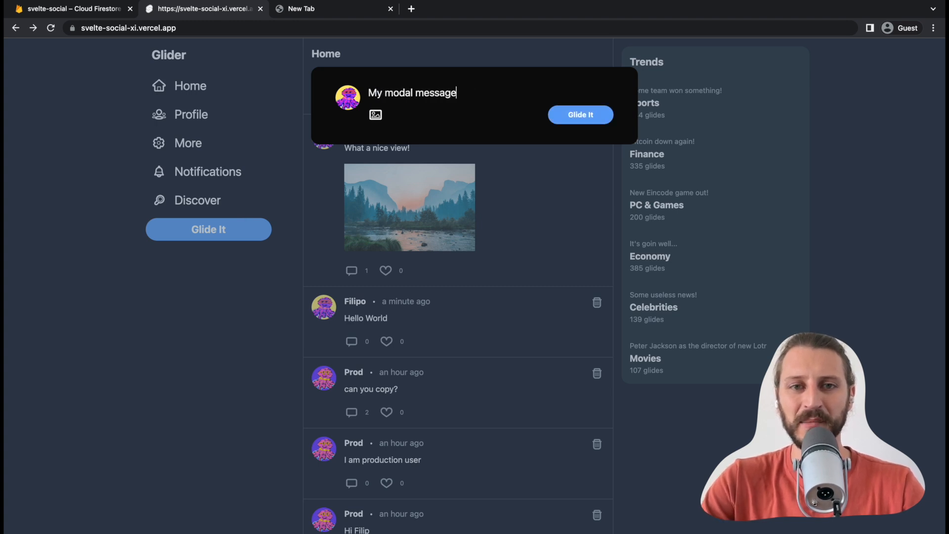
click(579, 114)
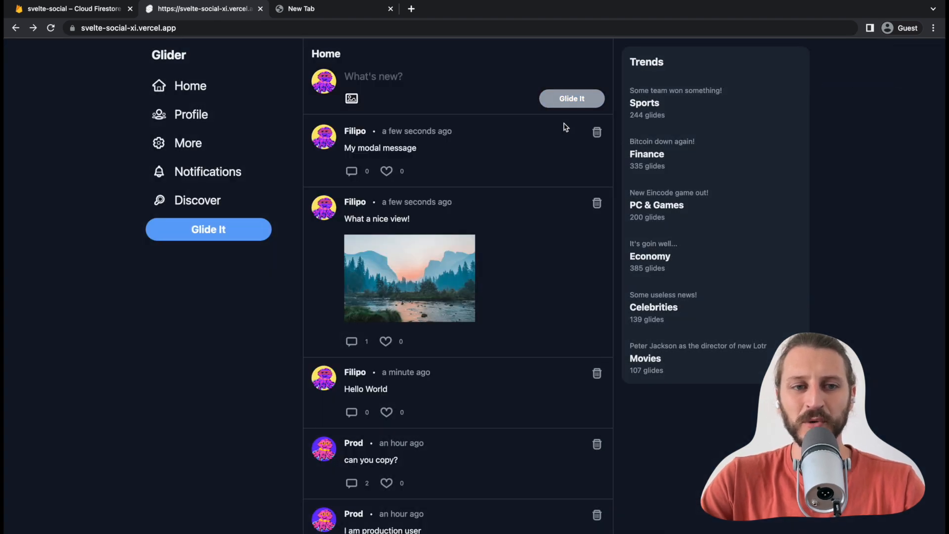
click(191, 114)
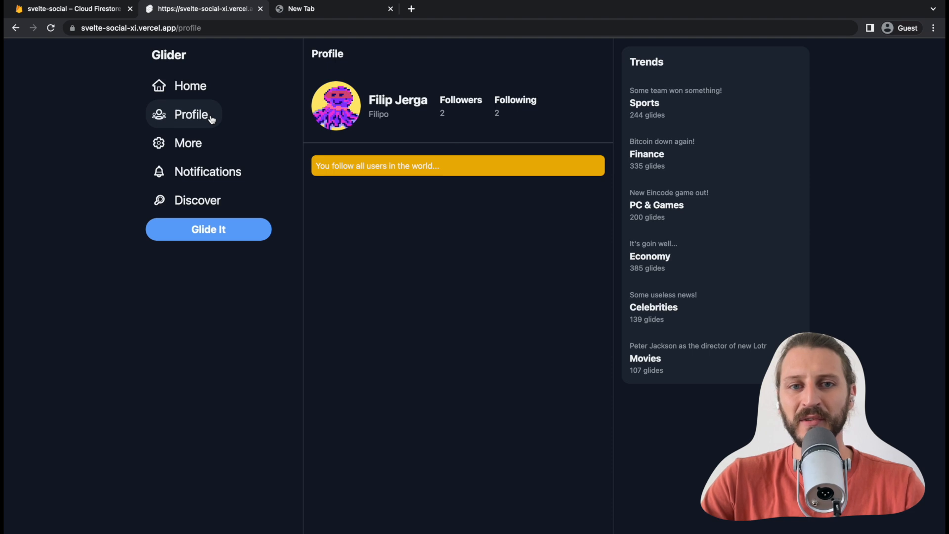
mouse_move(416, 135)
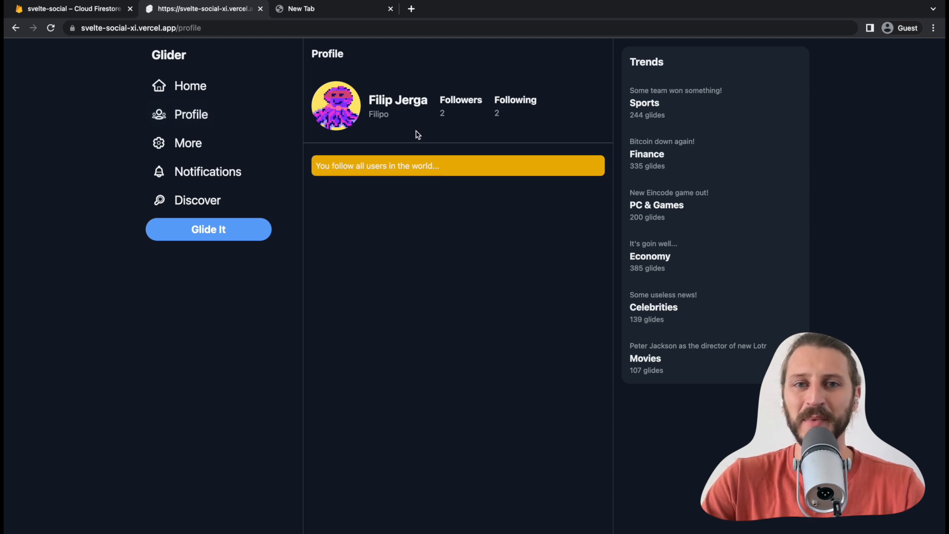
mouse_move(370, 282)
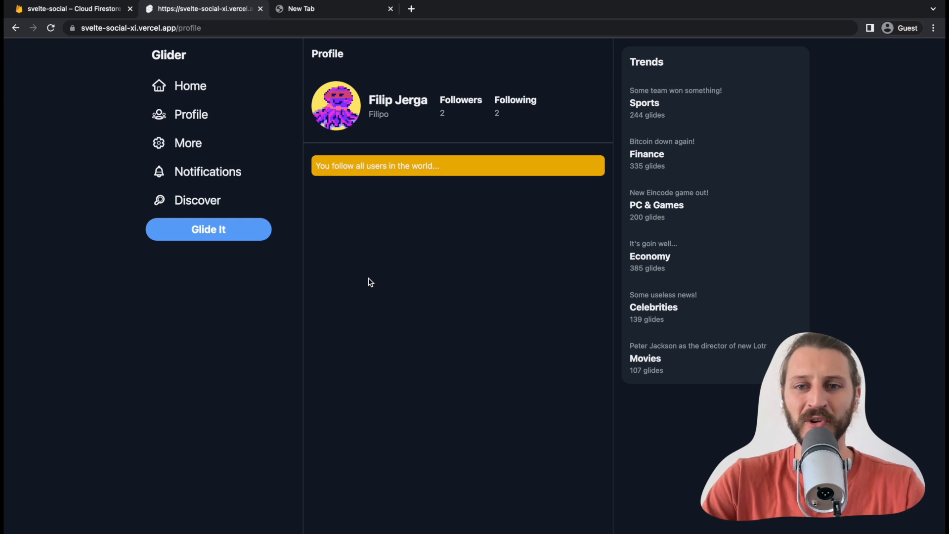
mouse_move(196, 97)
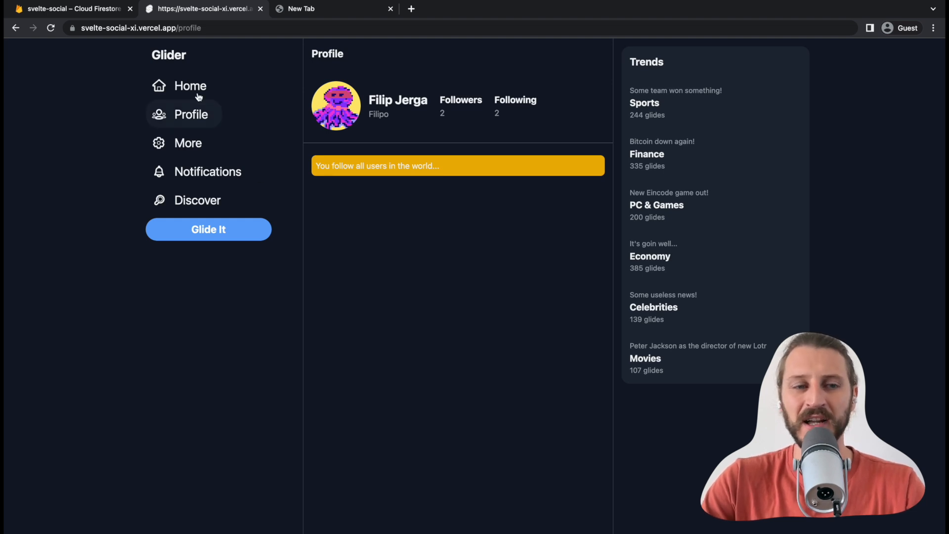
Return to the Home feed and log out of Glider
click(190, 85)
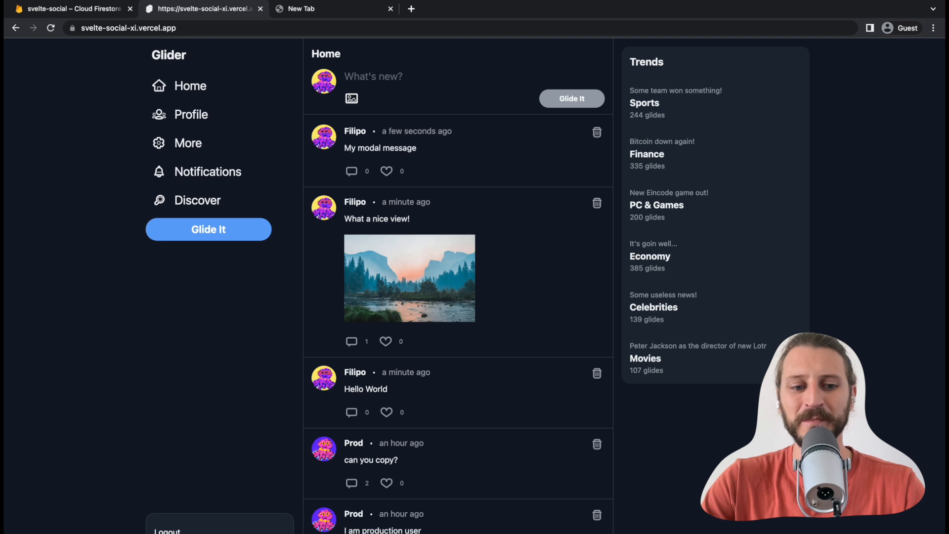
click(167, 529)
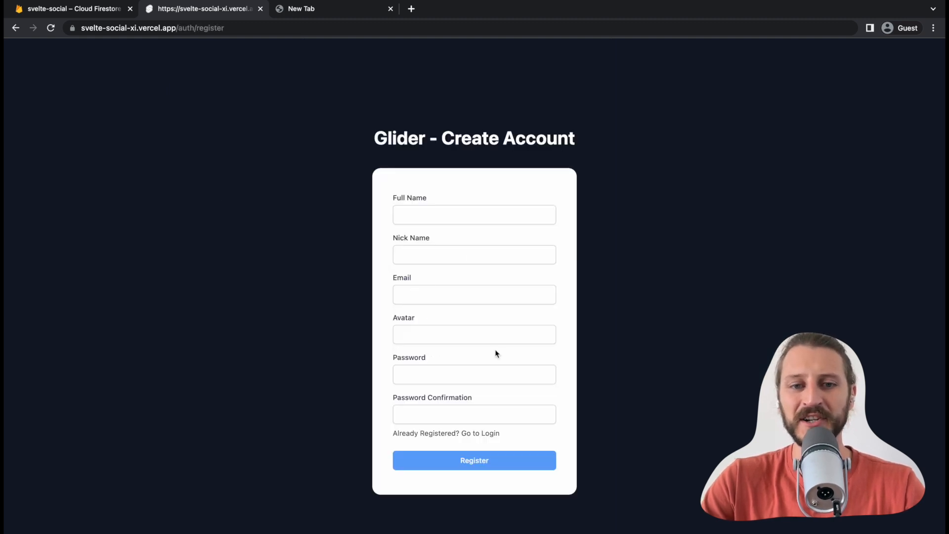
Submit the empty Create Account form to show validation, then enter the full name and nickname 'Frediy'
click(474, 460)
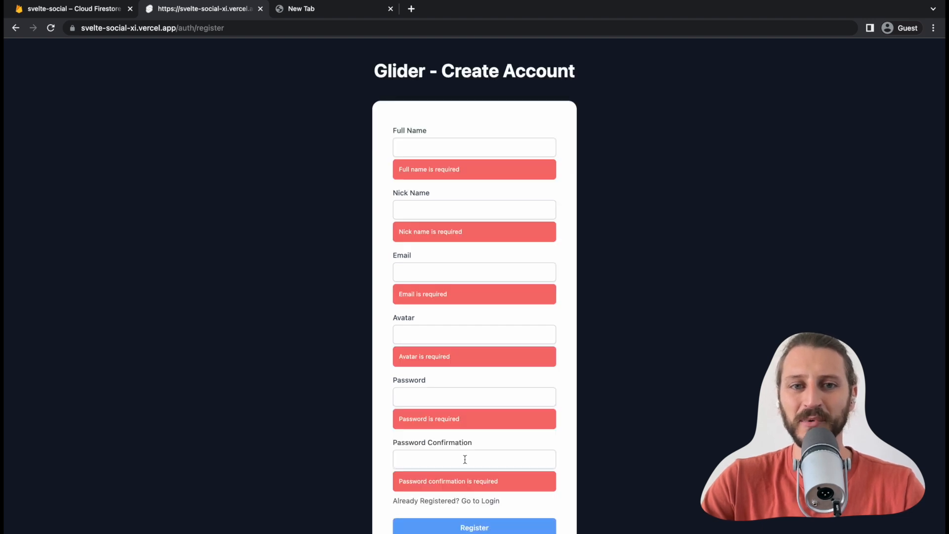
click(474, 147)
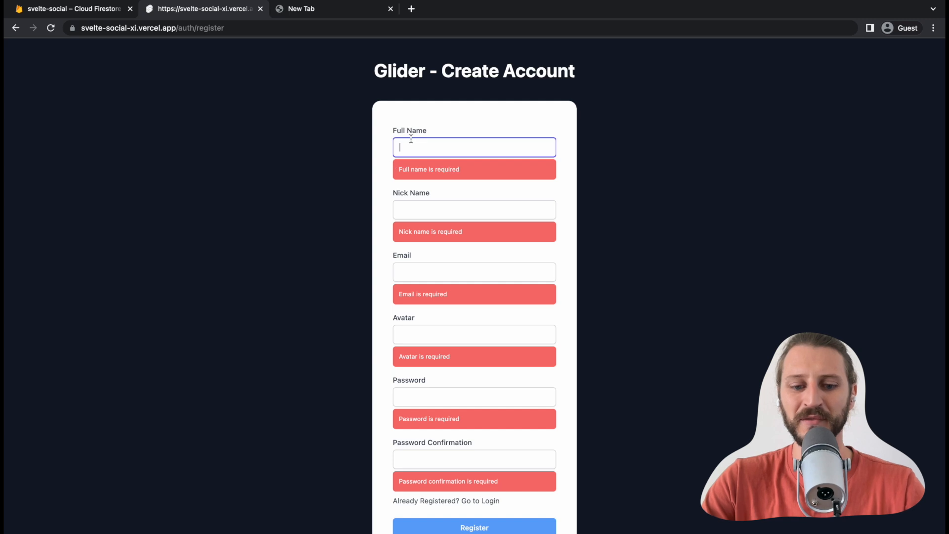
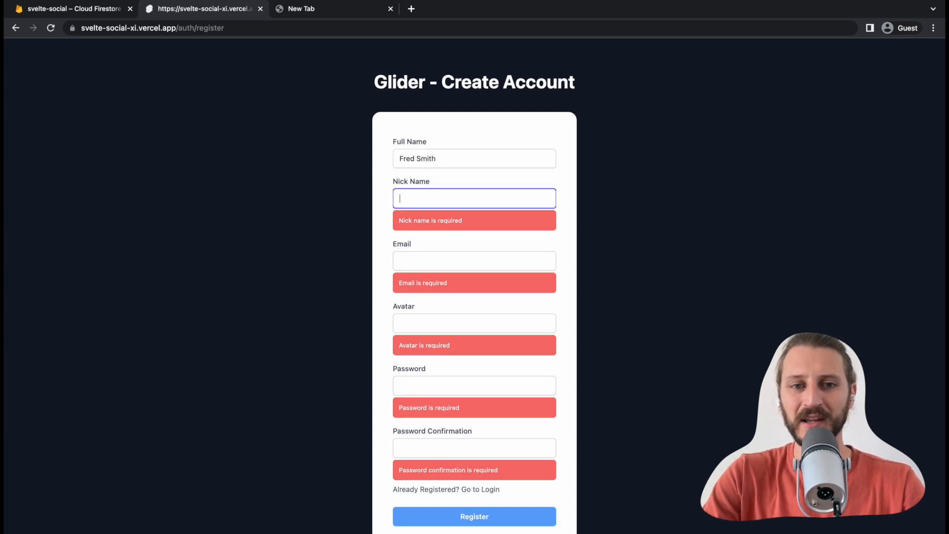
text(Frediy)
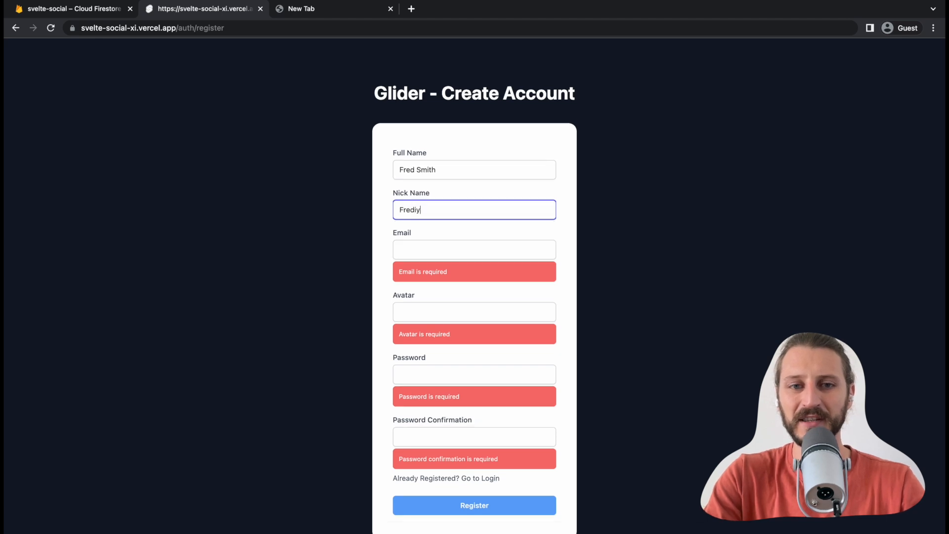
Enter the email starting 'fred' and go to the tab holding the avatar image link
click(474, 248)
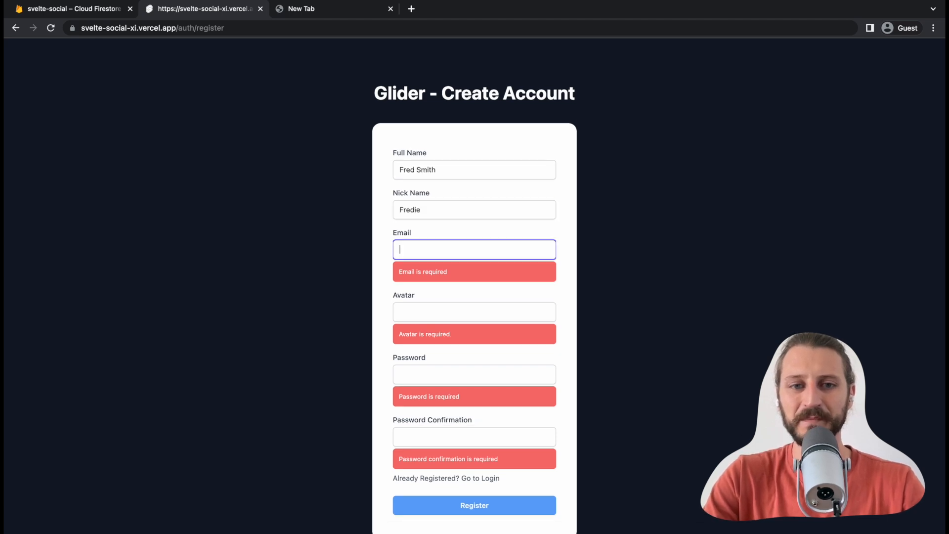
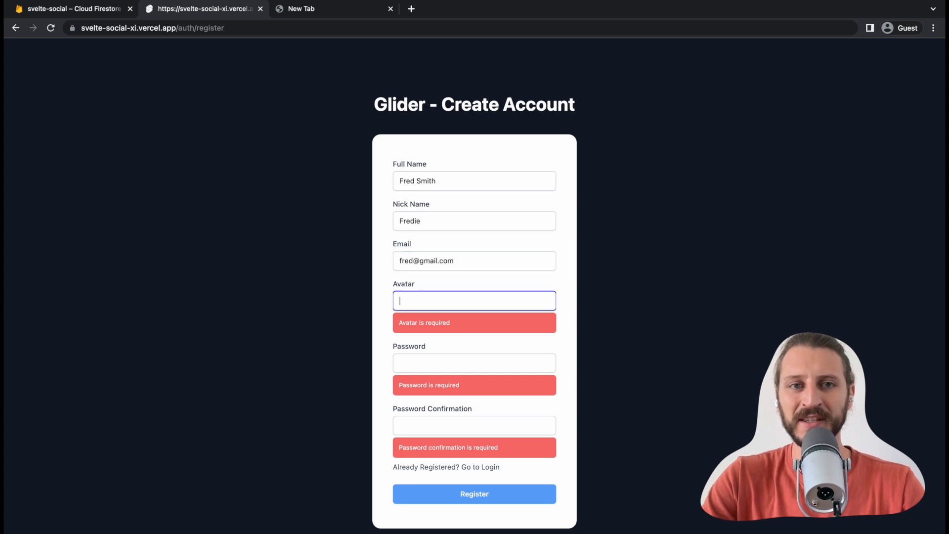
click(326, 8)
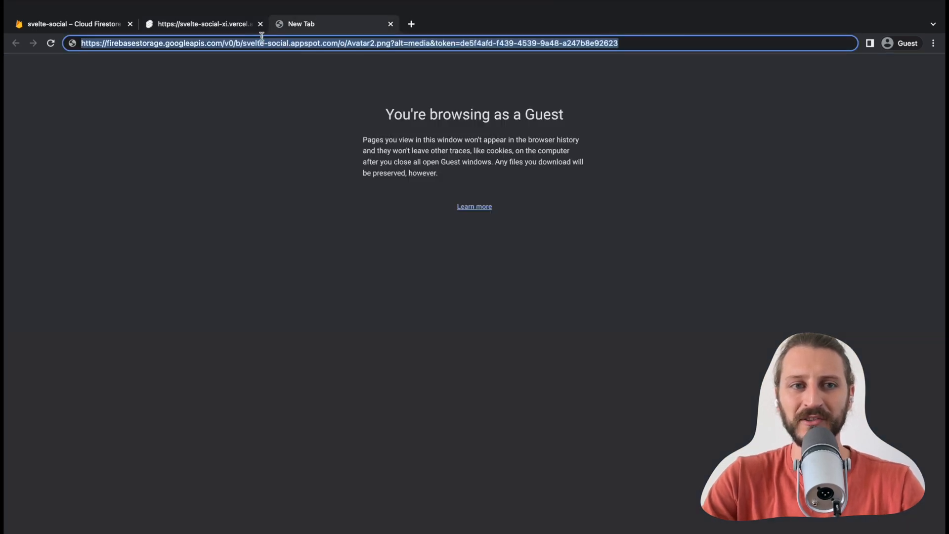
click(202, 24)
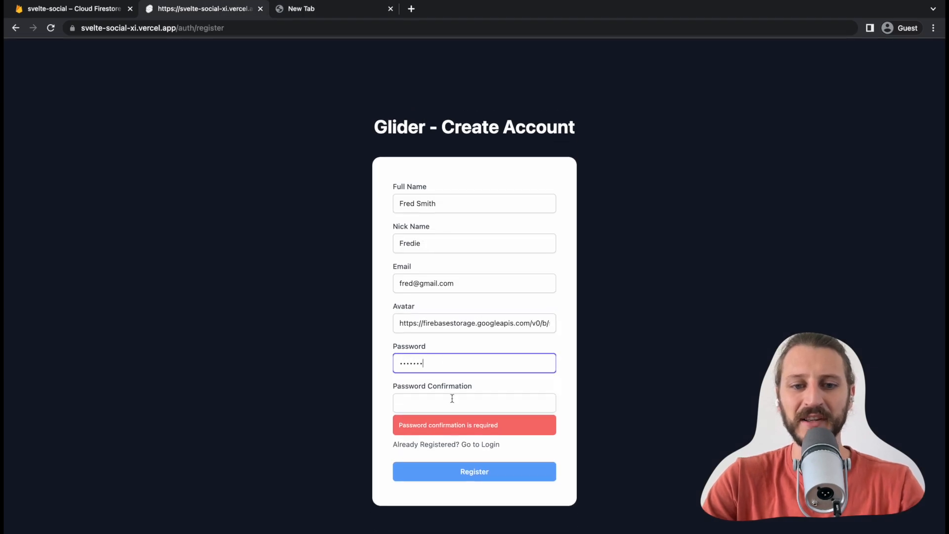
text(...)
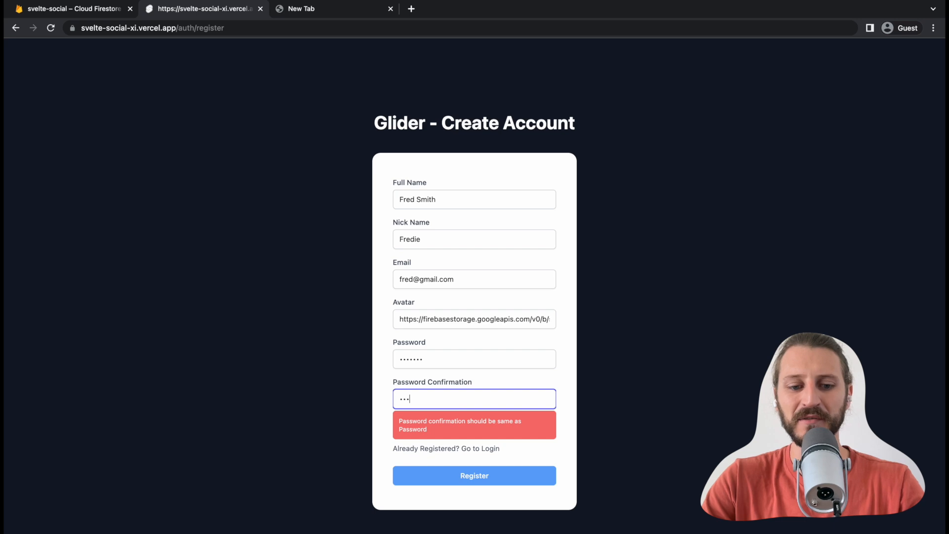
text(•••••)
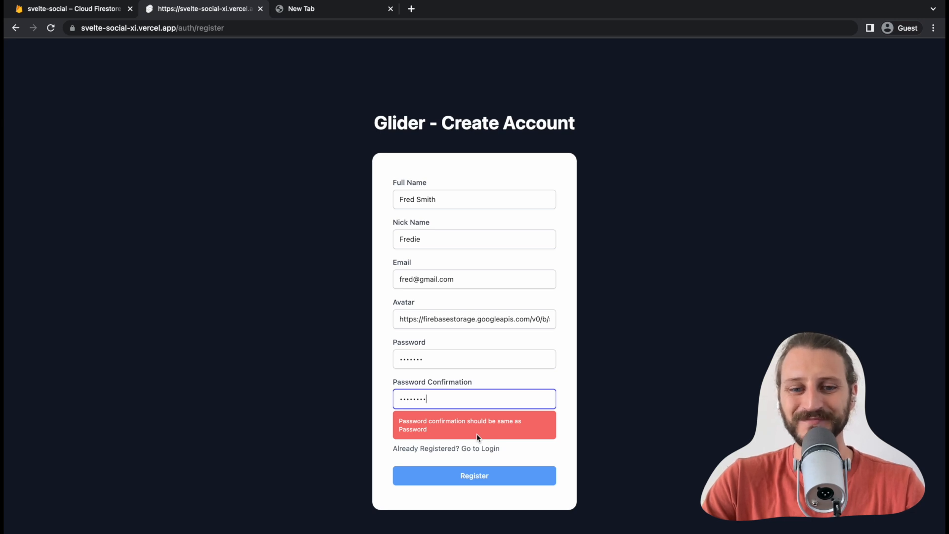
mouse_move(439, 405)
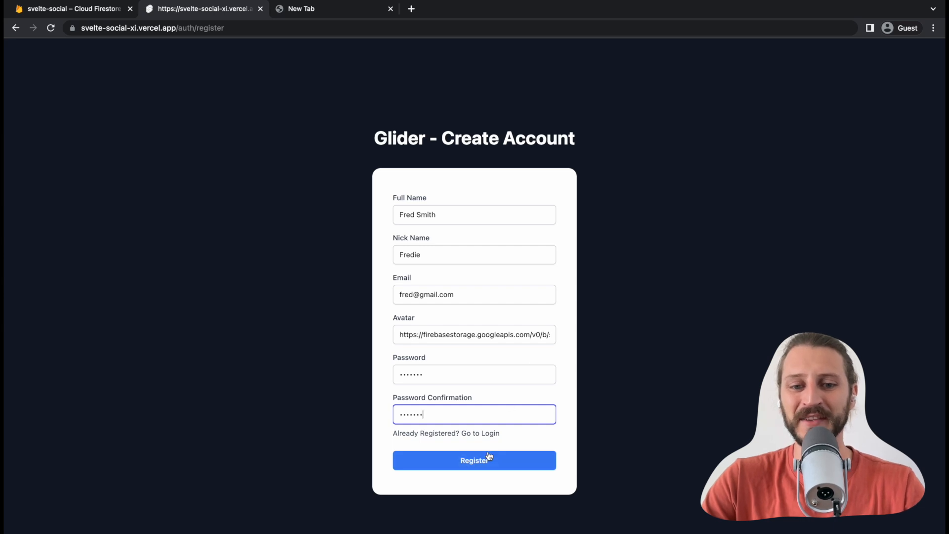
click(474, 460)
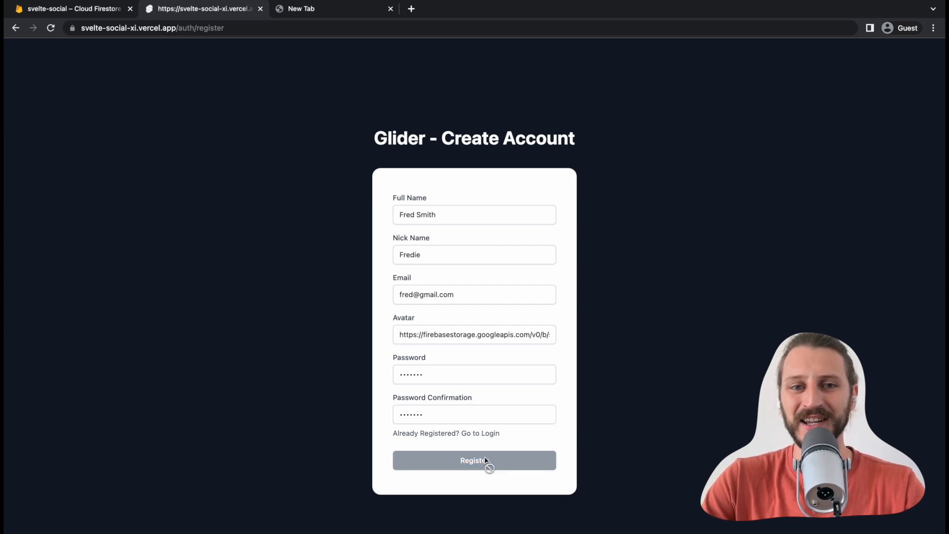
click(474, 460)
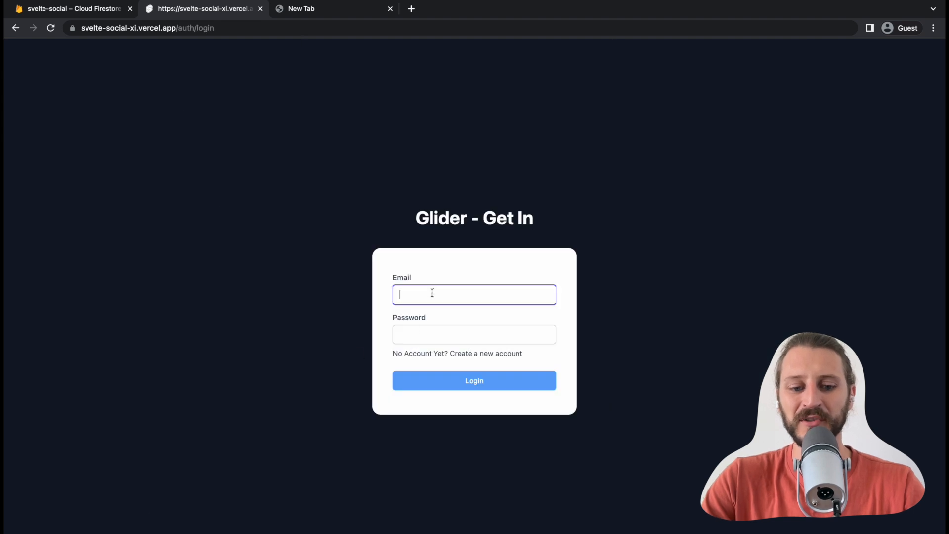
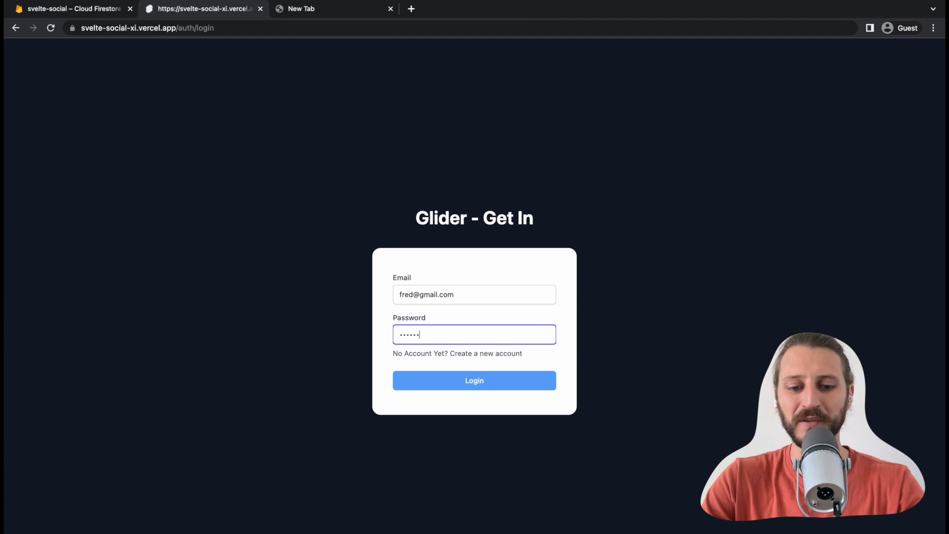
click(474, 380)
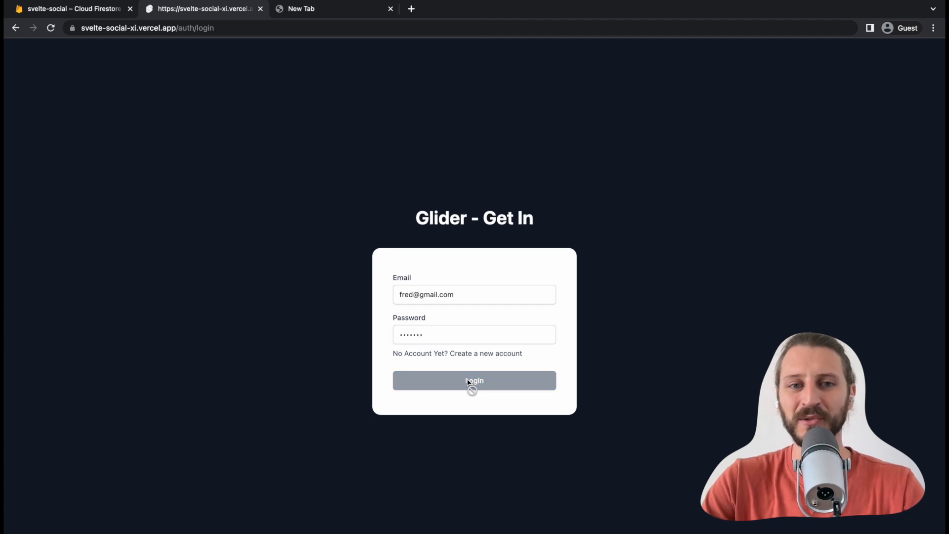
click(474, 380)
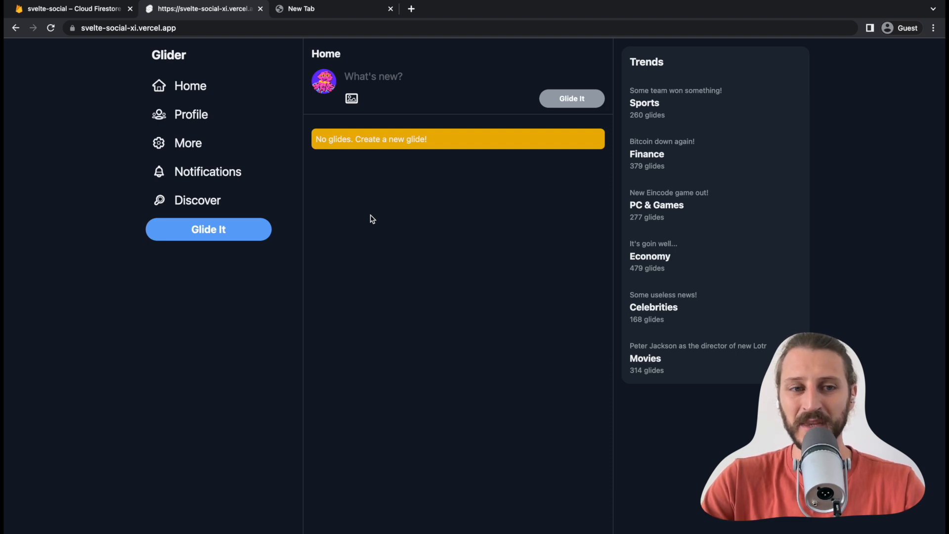
mouse_move(191, 115)
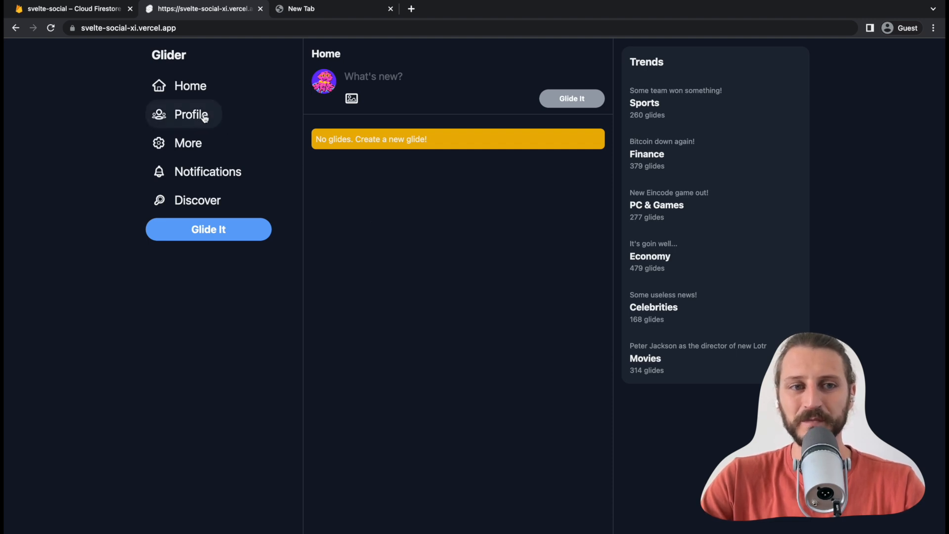
click(191, 115)
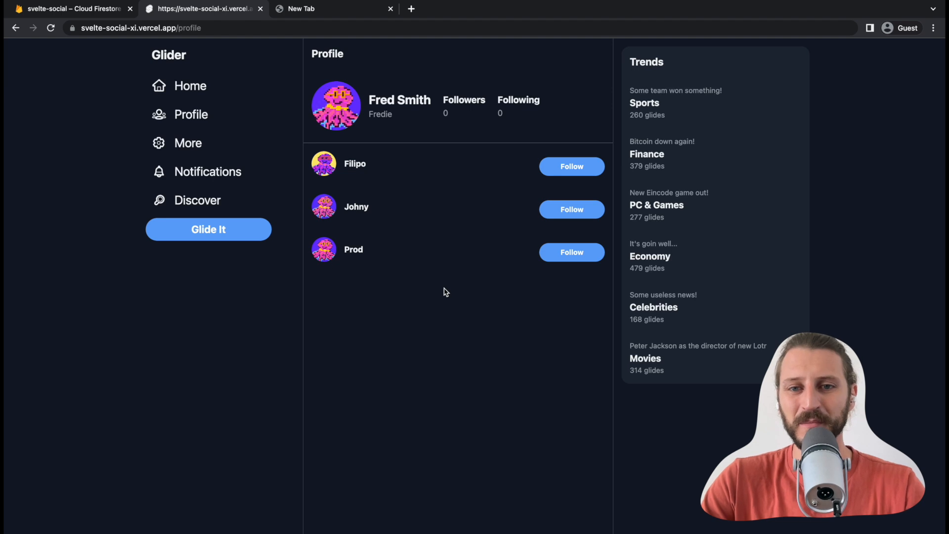
click(571, 166)
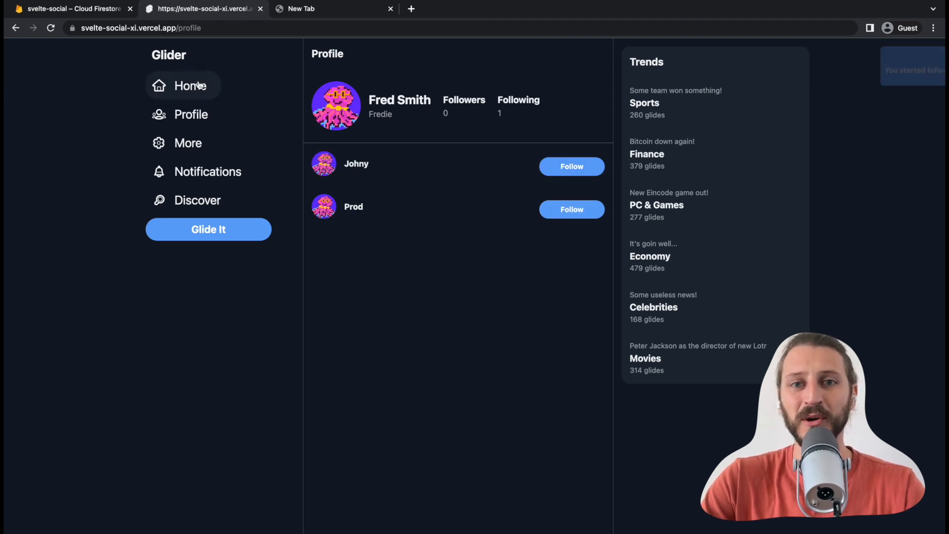
click(190, 86)
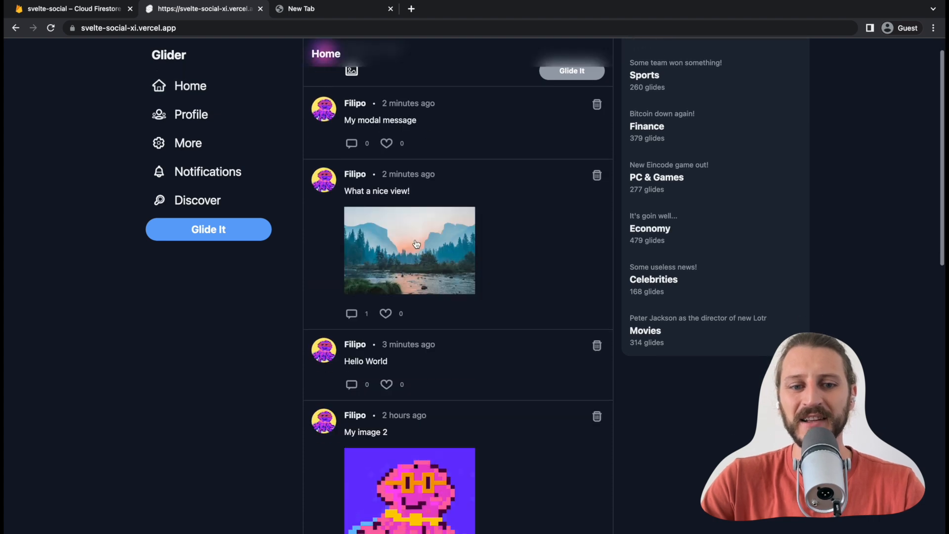
scroll(down, 3)
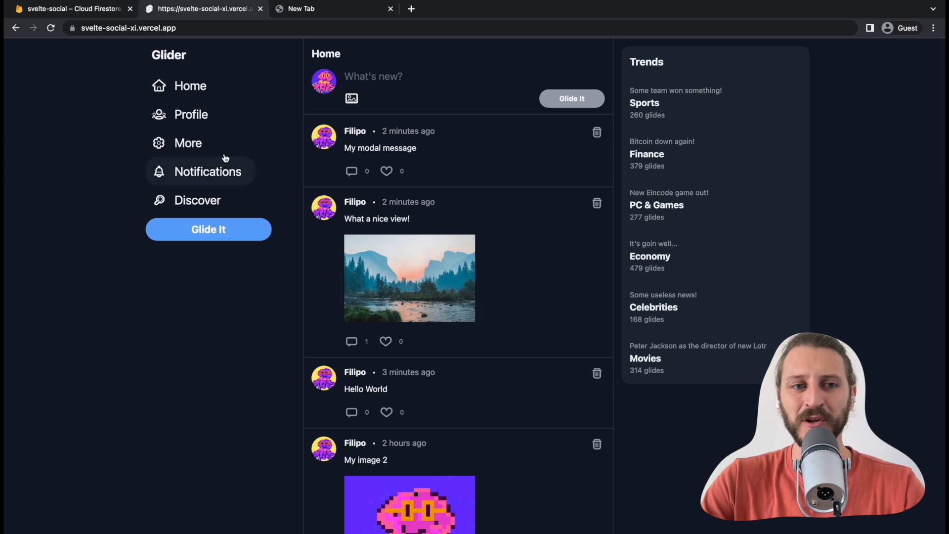
Follow the next suggested account, Johny, and return to the home feed
click(191, 113)
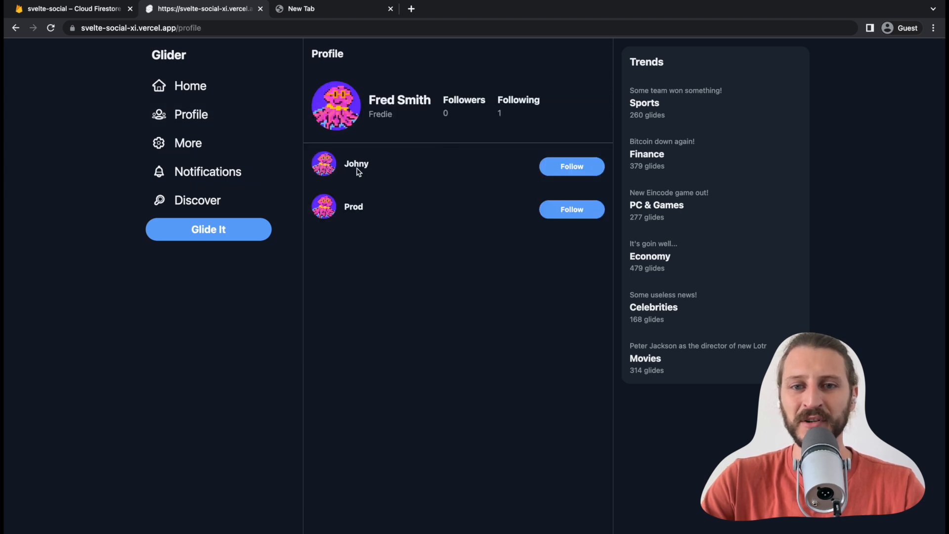
click(571, 166)
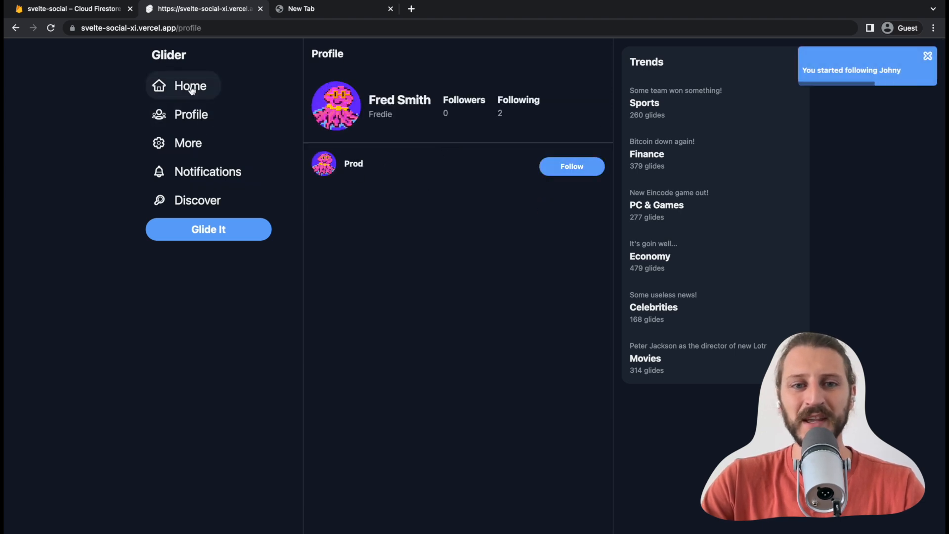
click(189, 85)
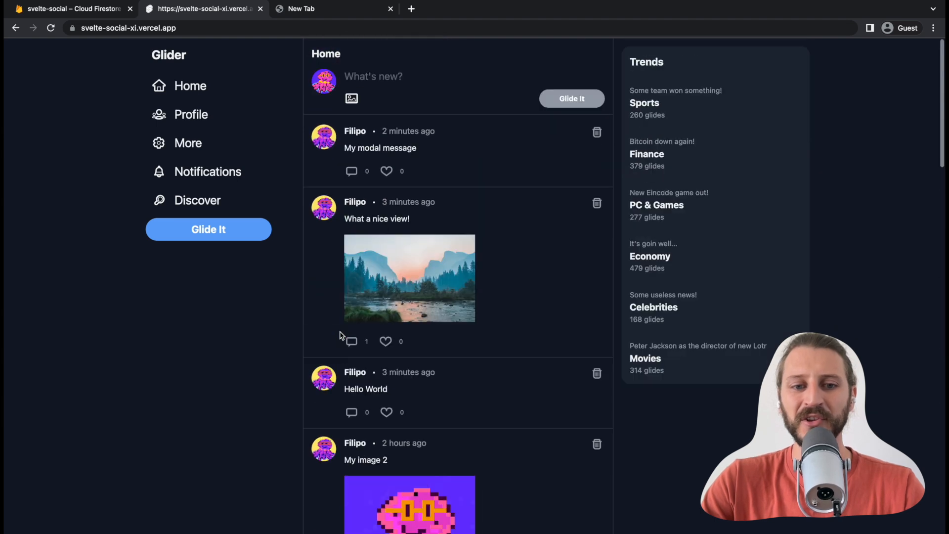
click(51, 28)
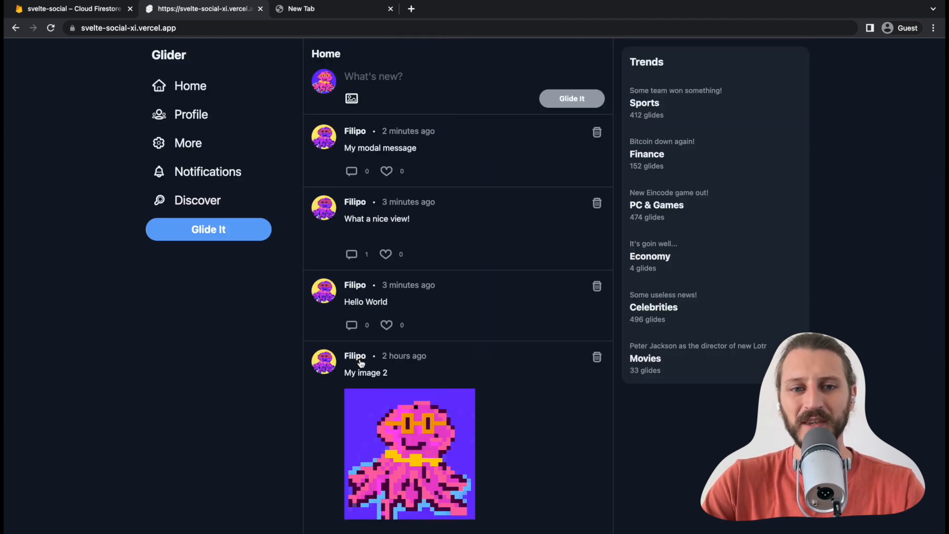
Scroll down the home feed and open an older glide's reply thread
scroll(down, 3)
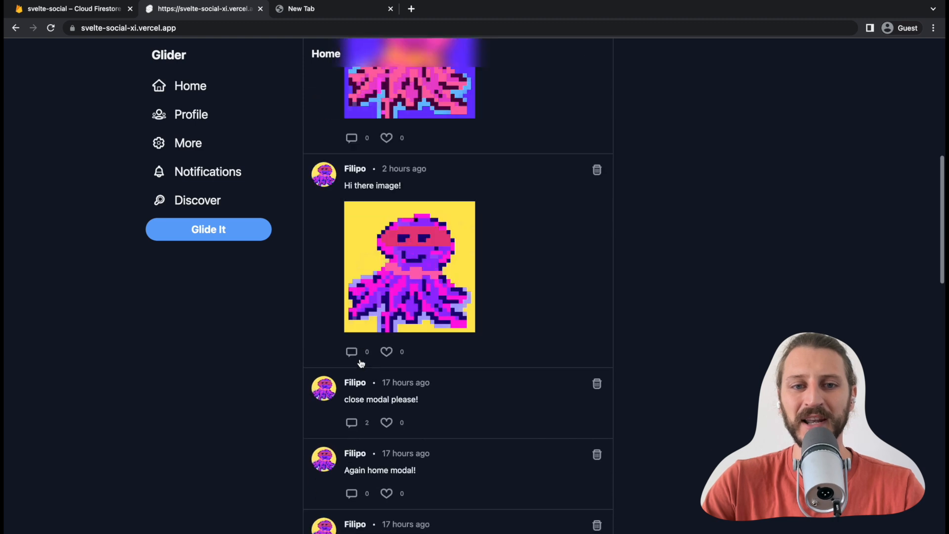
scroll(up, 3)
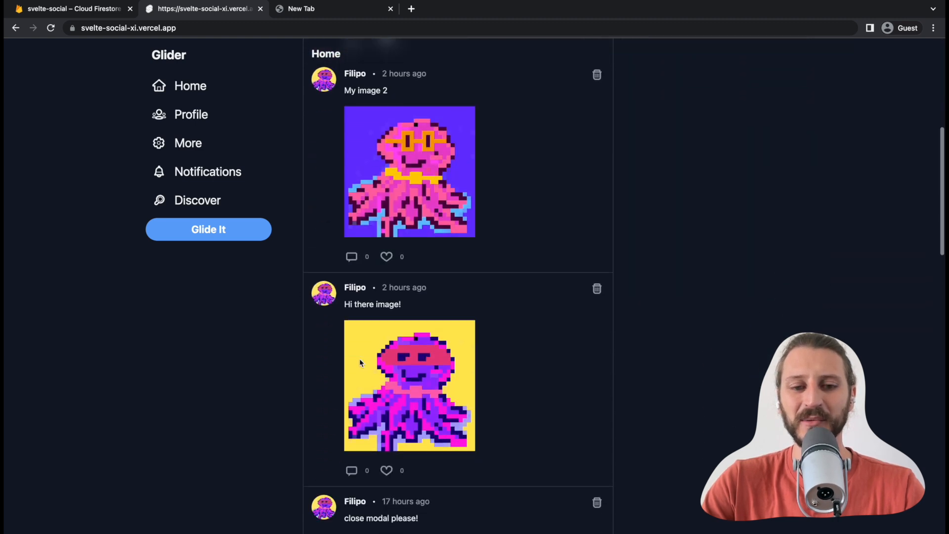
scroll(down, 3)
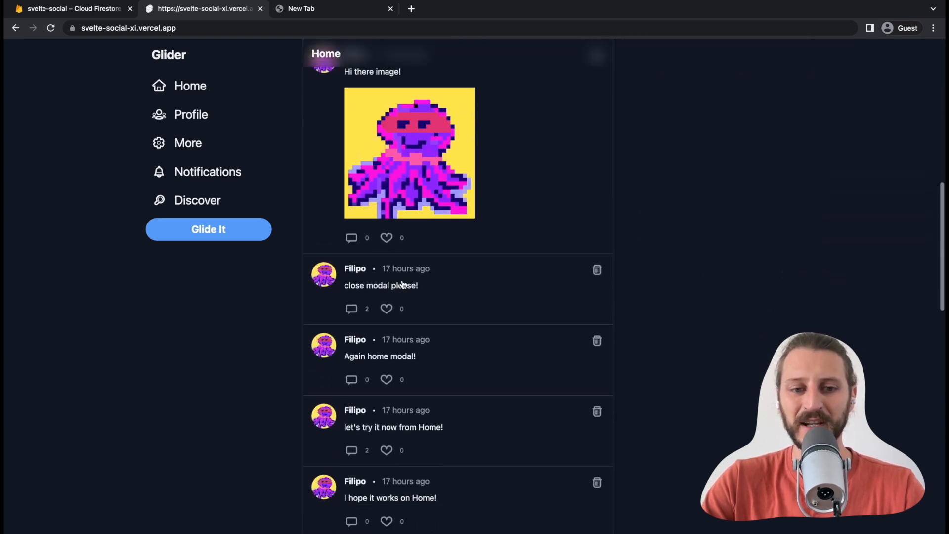
scroll(down, 3)
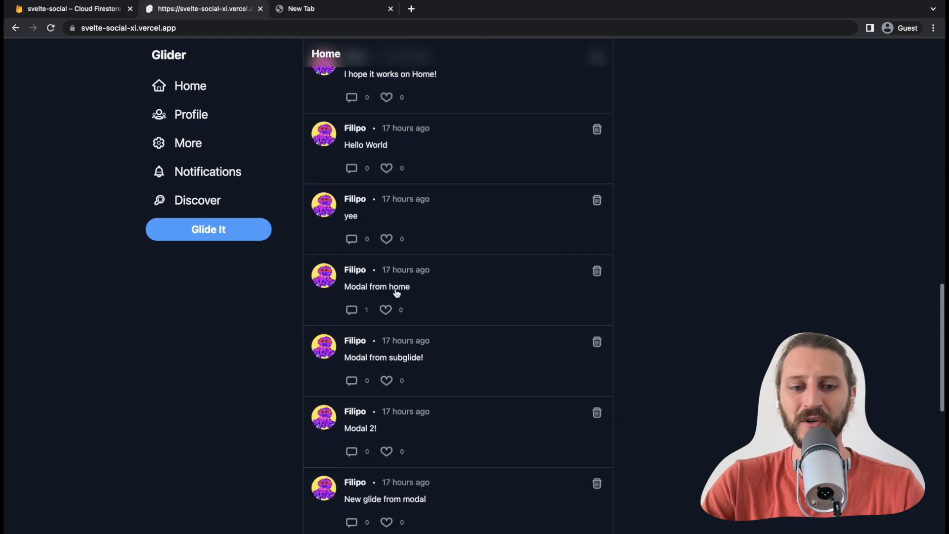
click(376, 286)
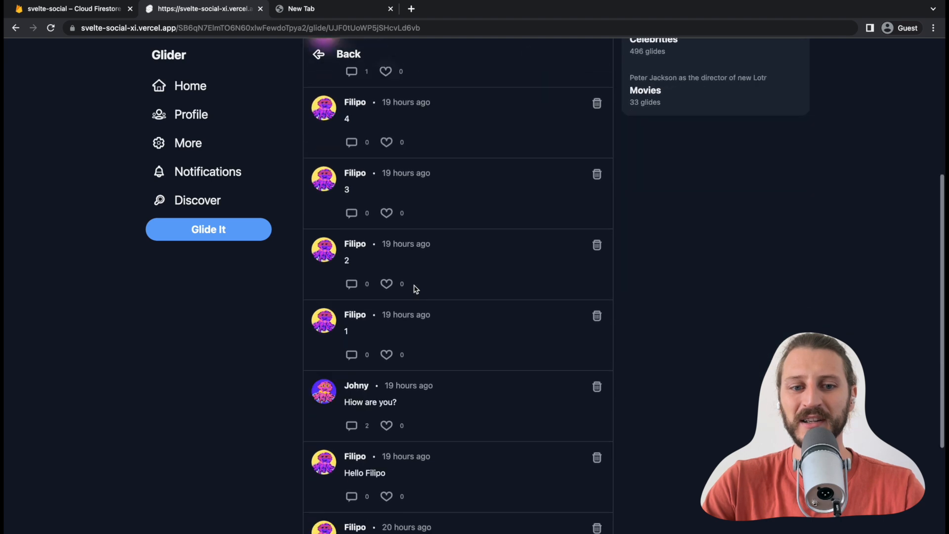
scroll(up, 3)
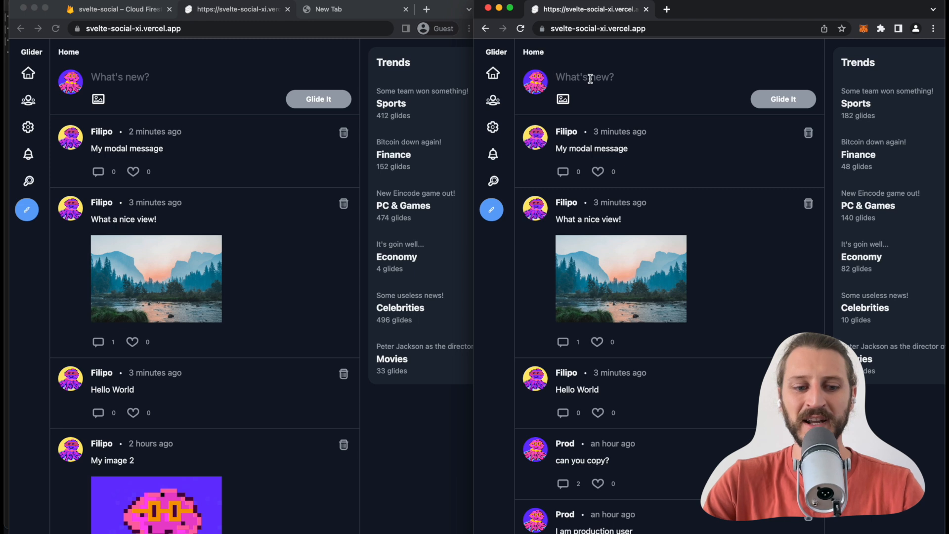
text(Glide)
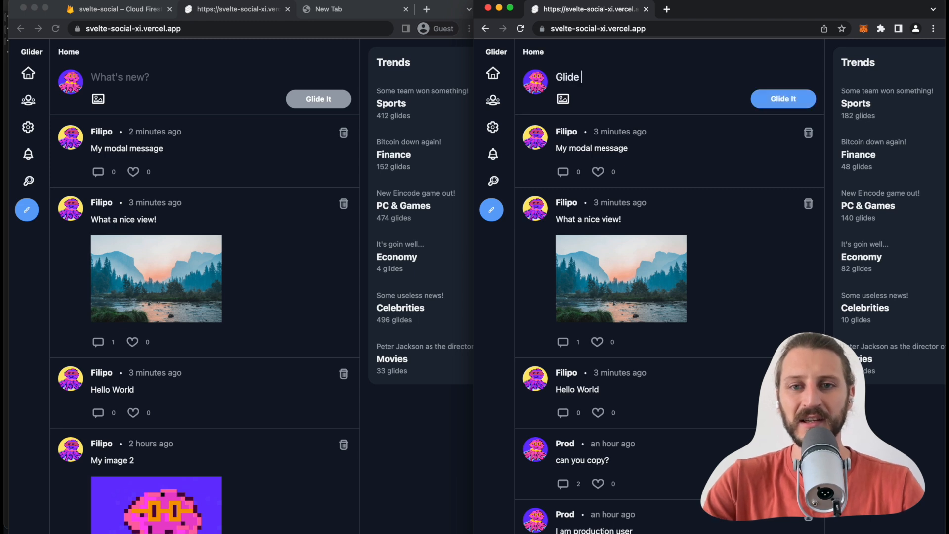
click(782, 99)
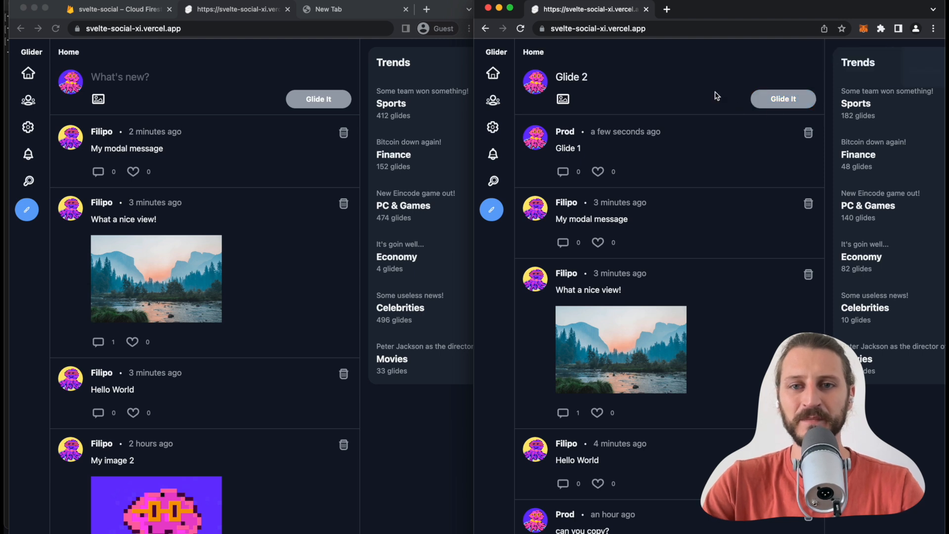
click(782, 99)
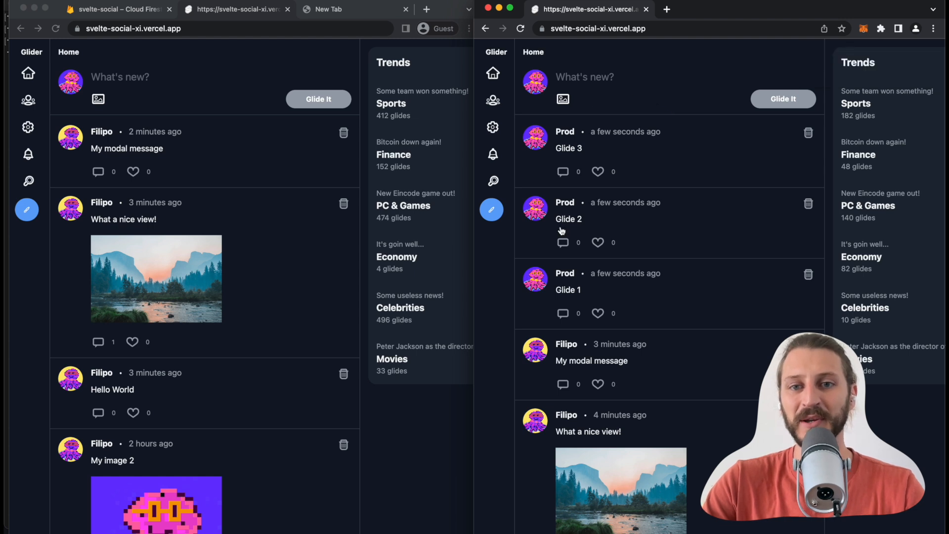
mouse_move(628, 197)
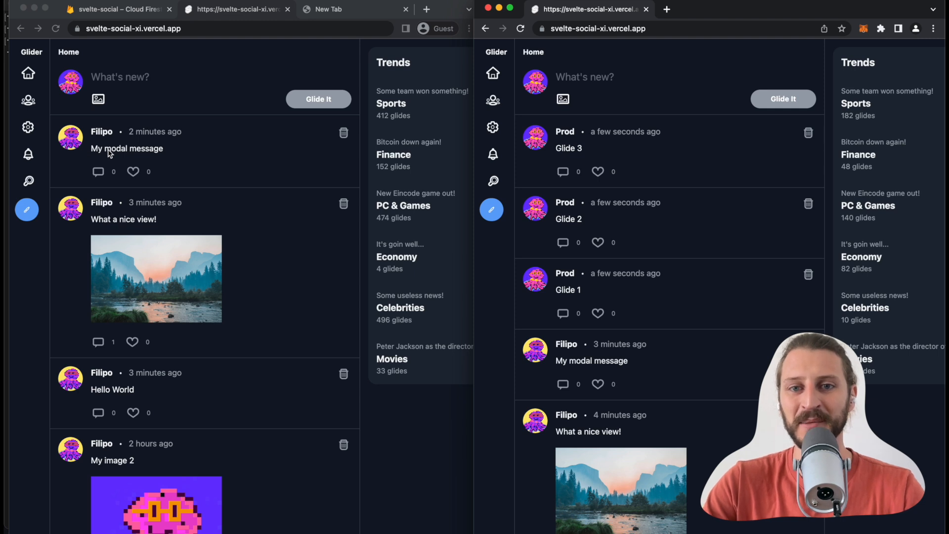
mouse_move(623, 160)
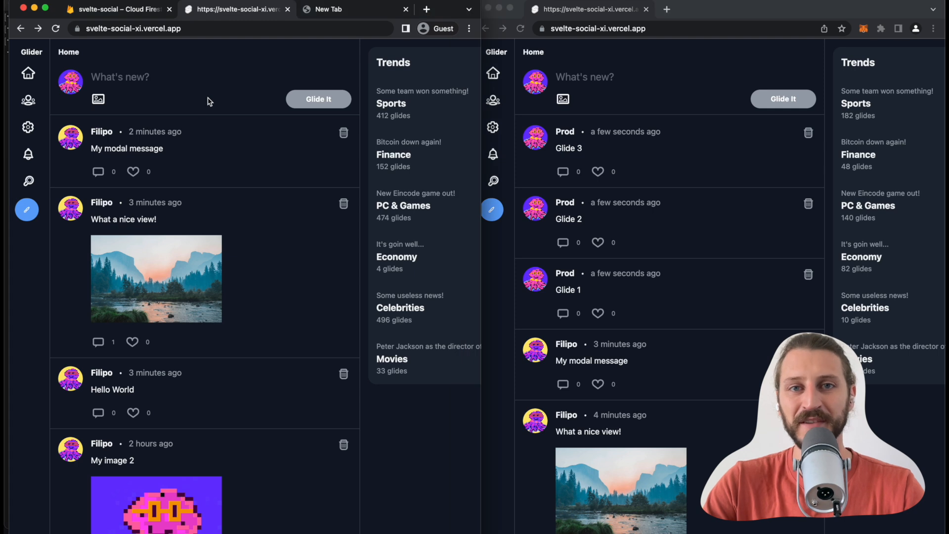
mouse_move(100, 124)
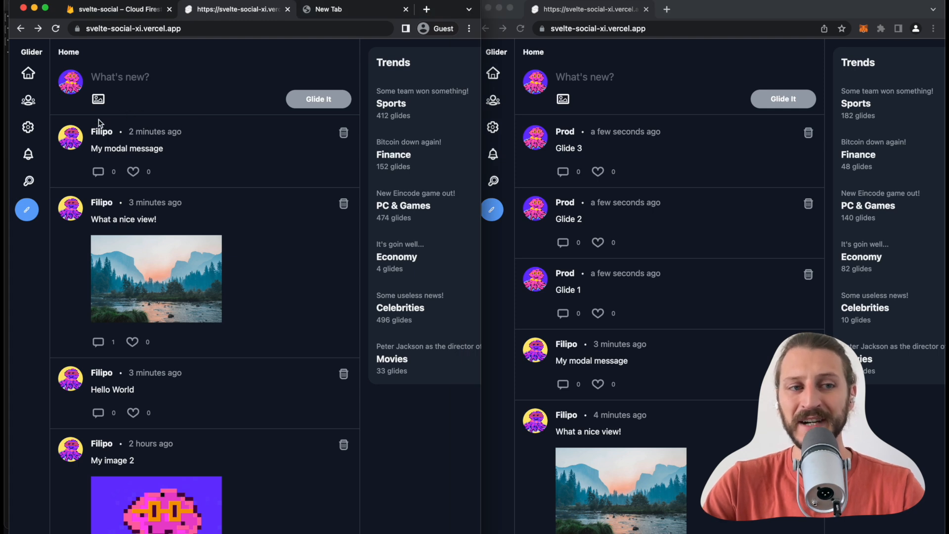
click(27, 100)
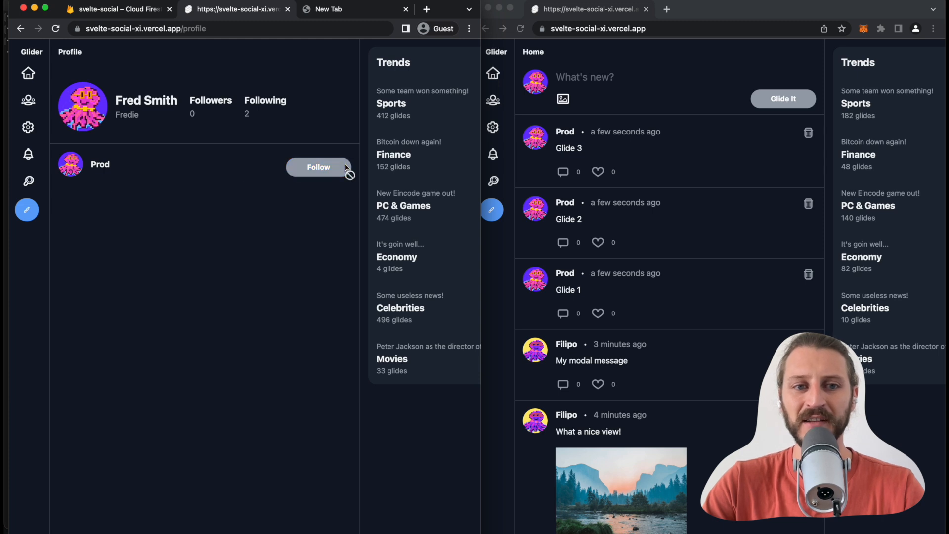
click(317, 167)
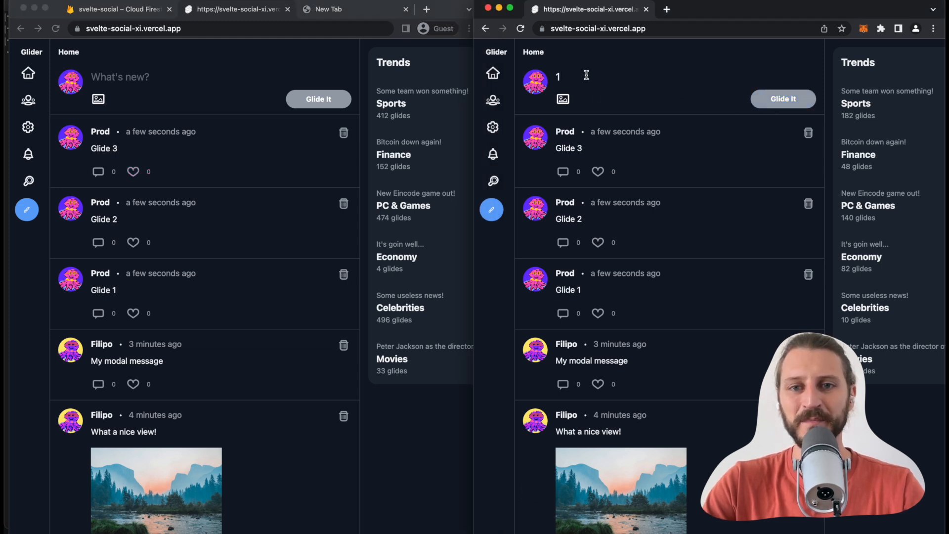
click(782, 99)
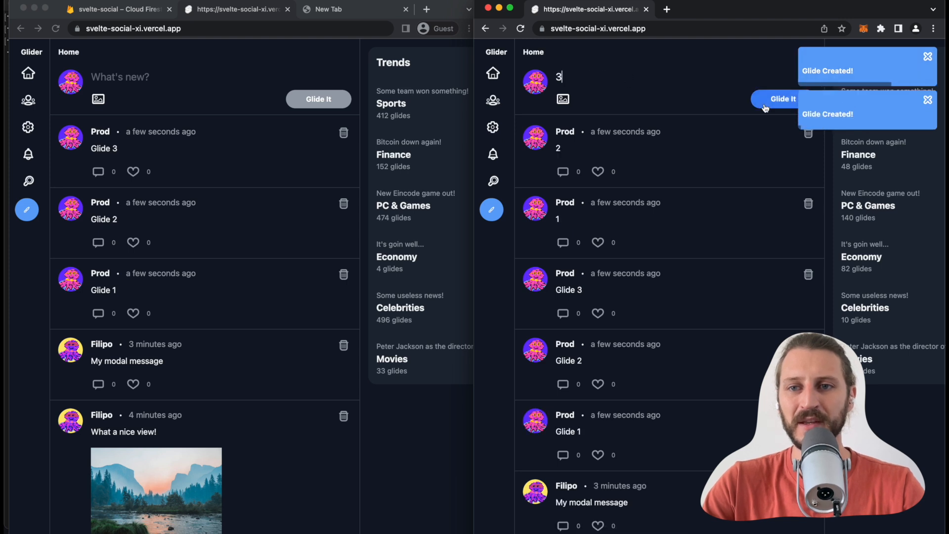
click(783, 99)
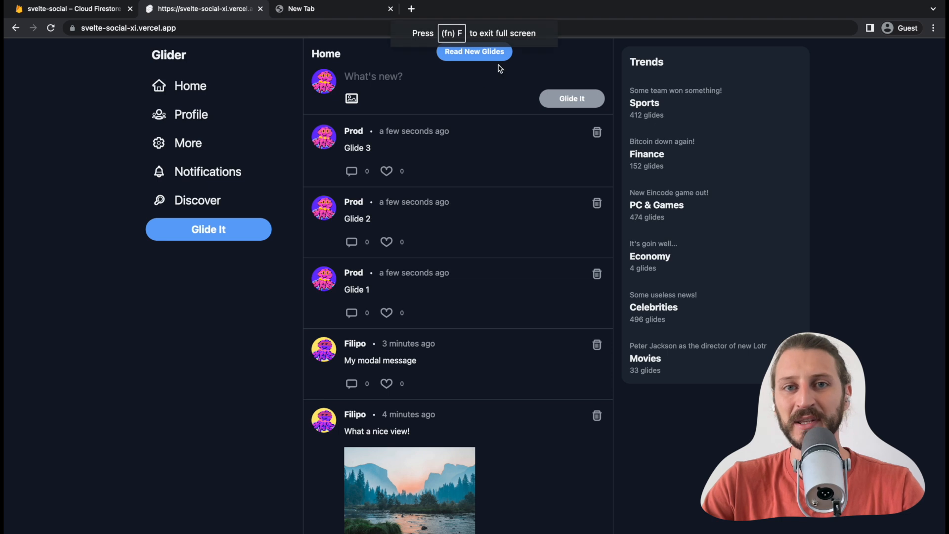
mouse_move(452, 143)
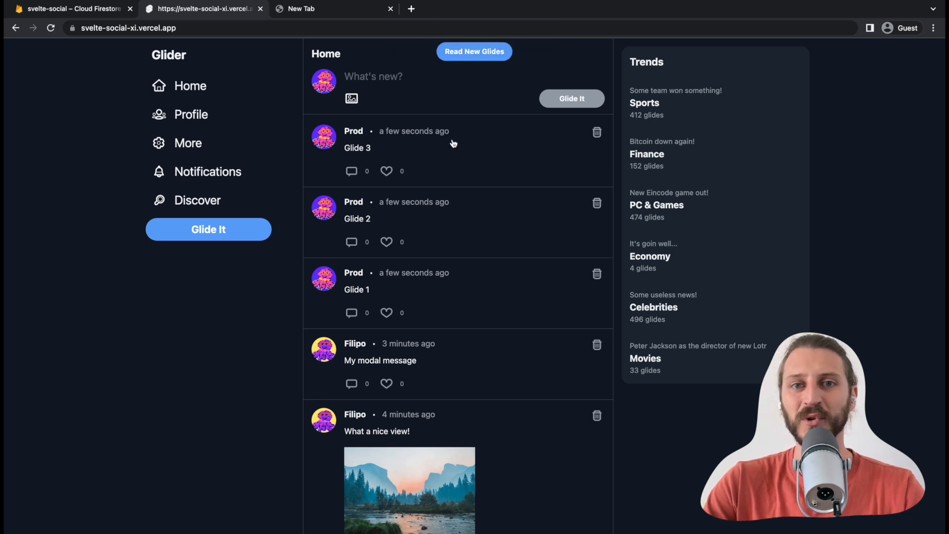
mouse_move(491, 132)
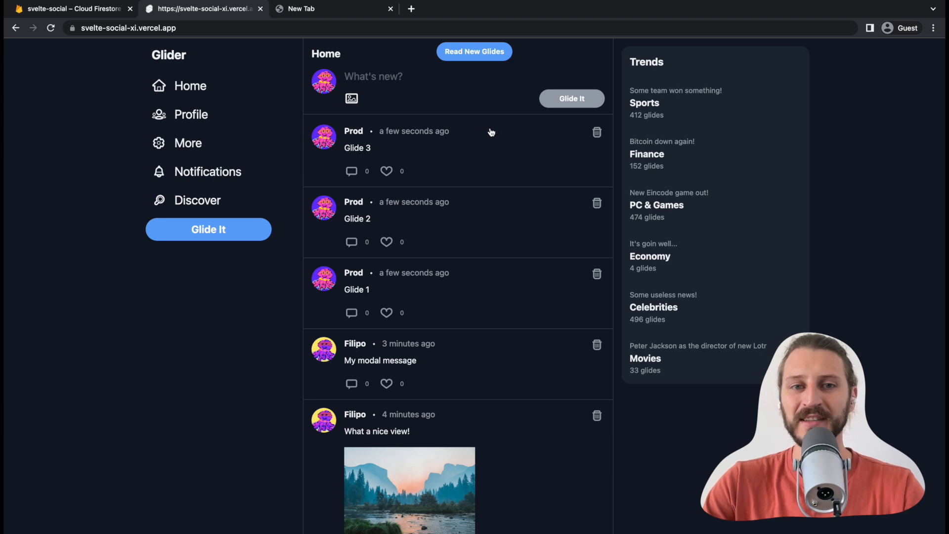
mouse_move(474, 51)
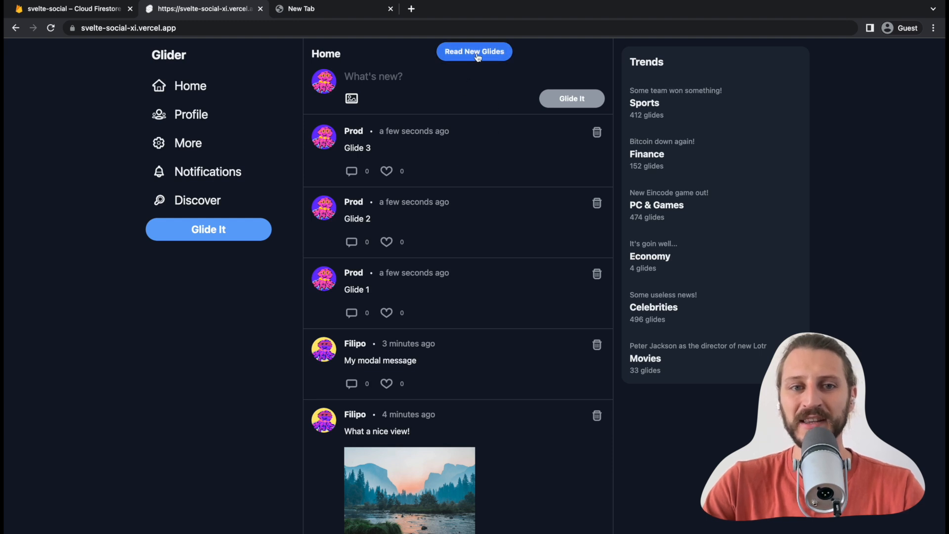
Use Read New Glides to put Prod's glides 3, 2 and 1 atop Fred's feed
click(474, 51)
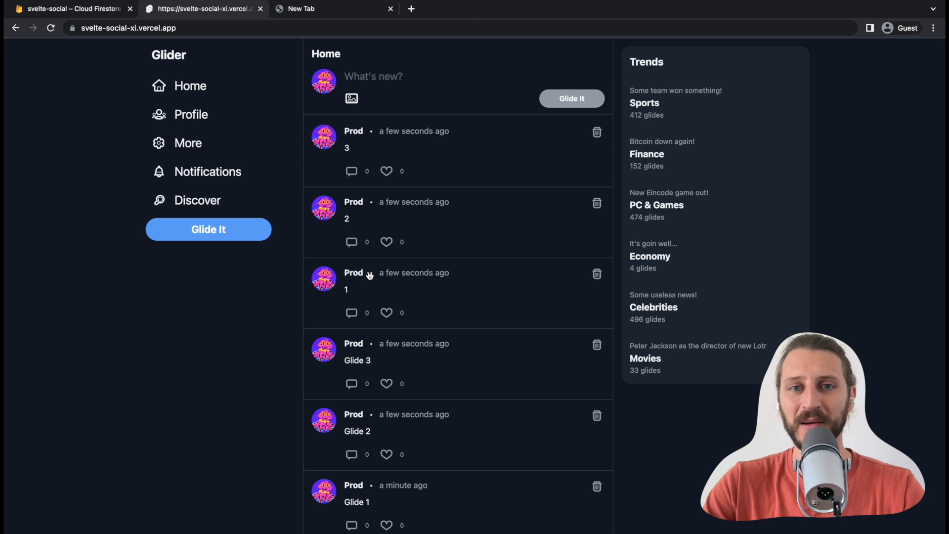